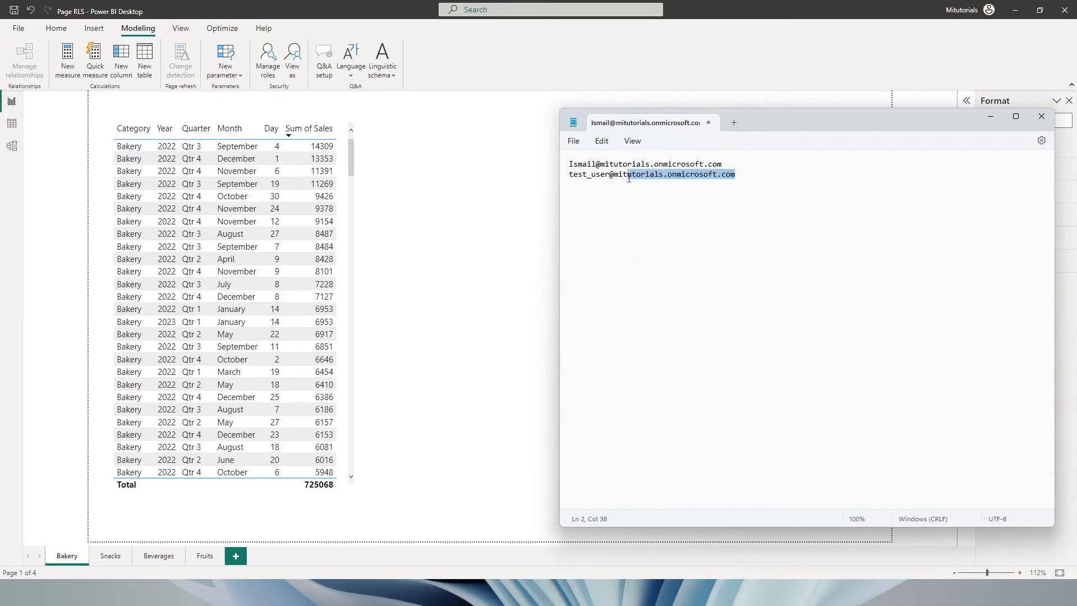
Step: Select the text in the user sign-in notes so an address can be copied
{"action": "key", "text": "ctrl+a"}
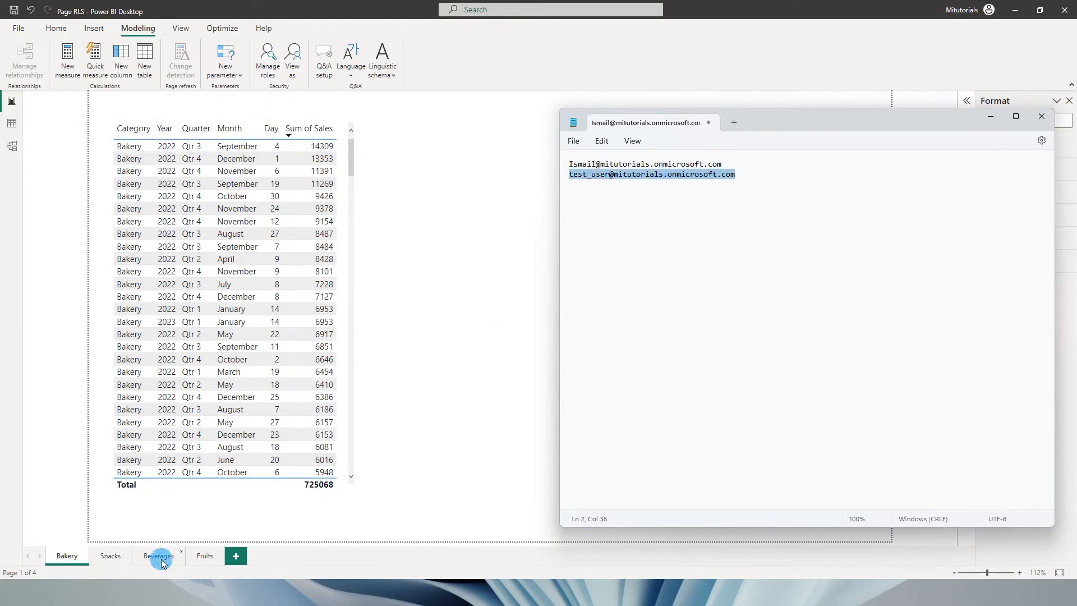
{"action": "mouse_move", "coordinate": [152, 555]}
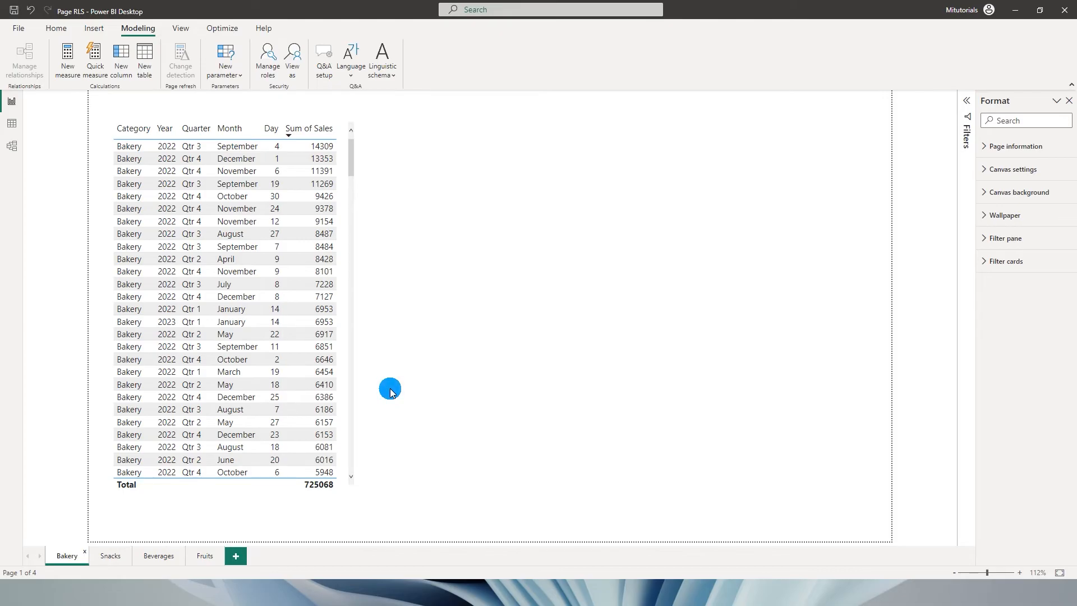
{"action": "mouse_move", "coordinate": [391, 352]}
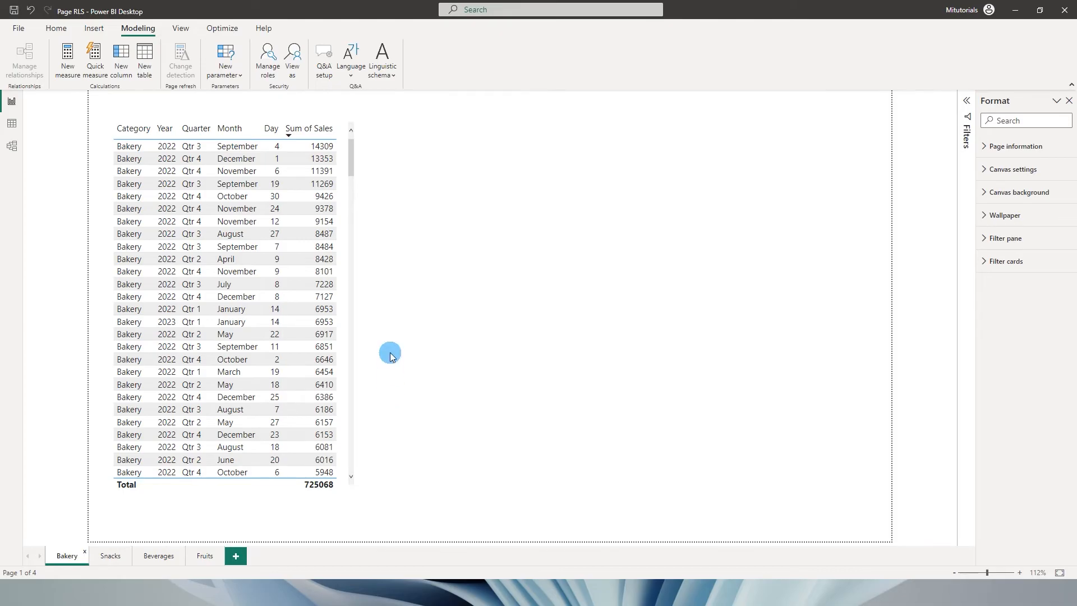
{"action": "mouse_move", "coordinate": [110, 561]}
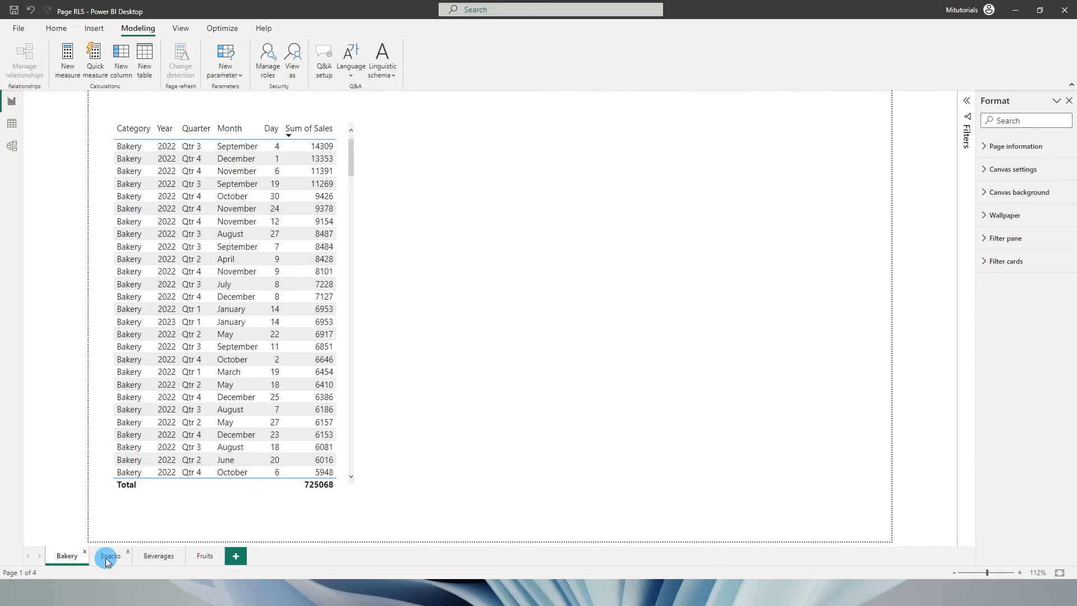
Step: Hide the Snacks, Beverages and Fruits pages and return to the Bakery page
{"action": "left_click", "coordinate": [110, 556]}
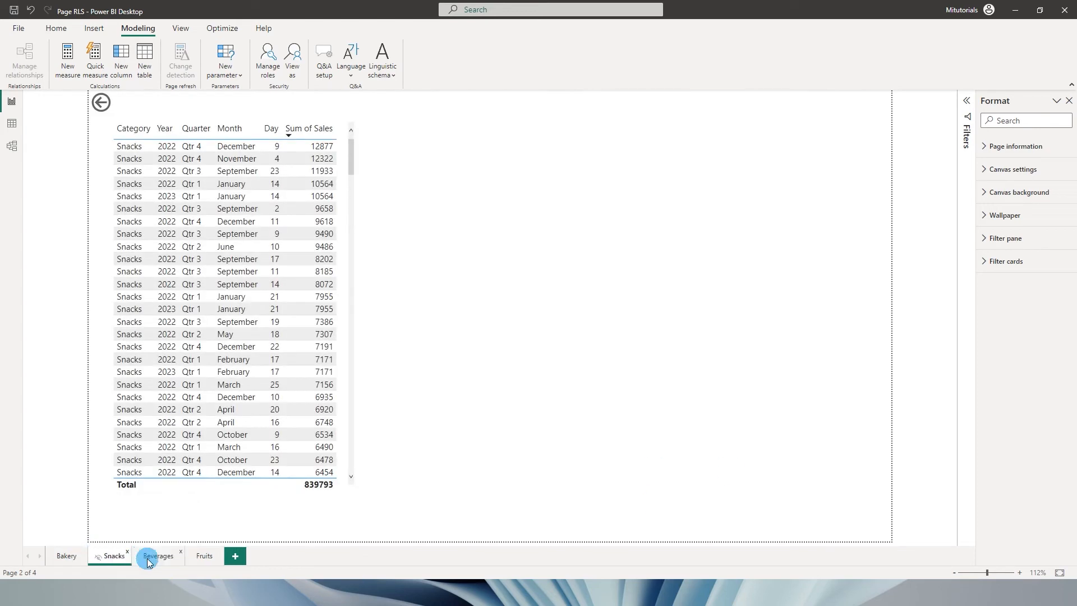
{"action": "left_click", "coordinate": [116, 555]}
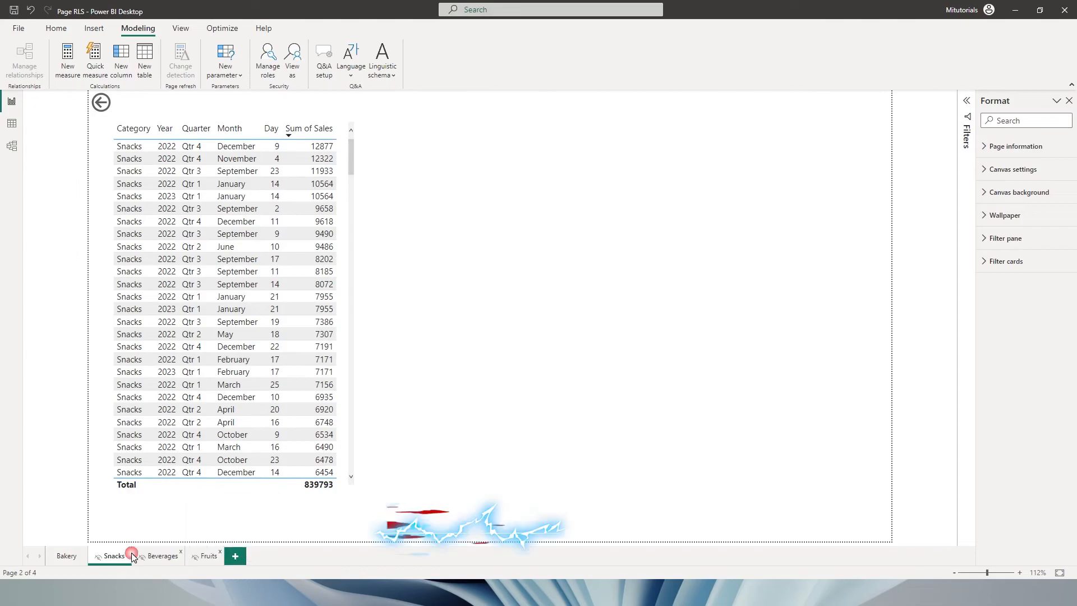
{"action": "left_click", "coordinate": [65, 556]}
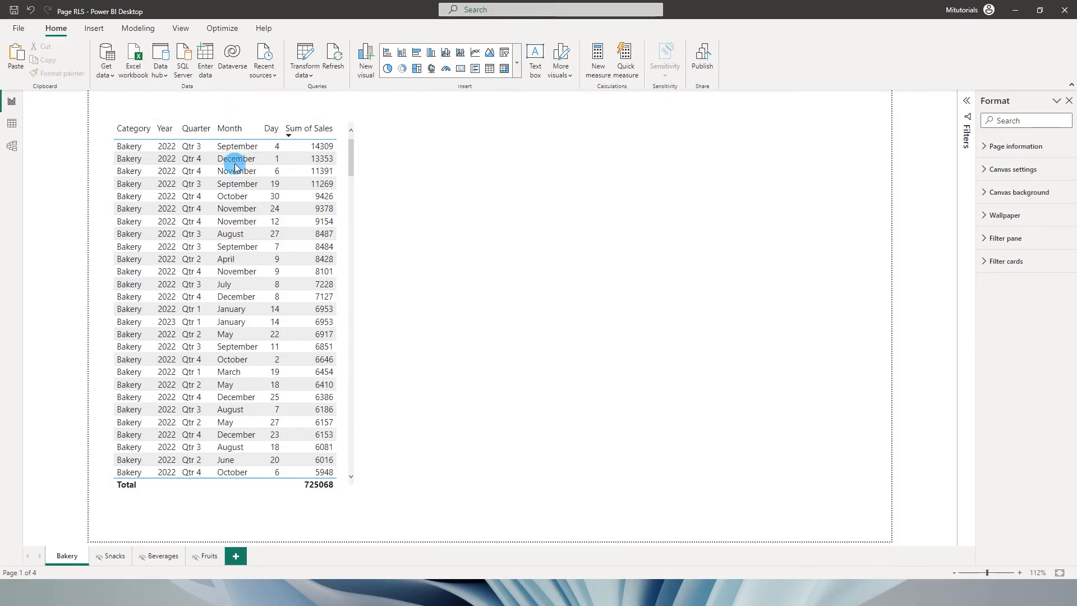
Step: Start a new manually entered table from the Home ribbon's Enter data
{"action": "left_click", "coordinate": [310, 153]}
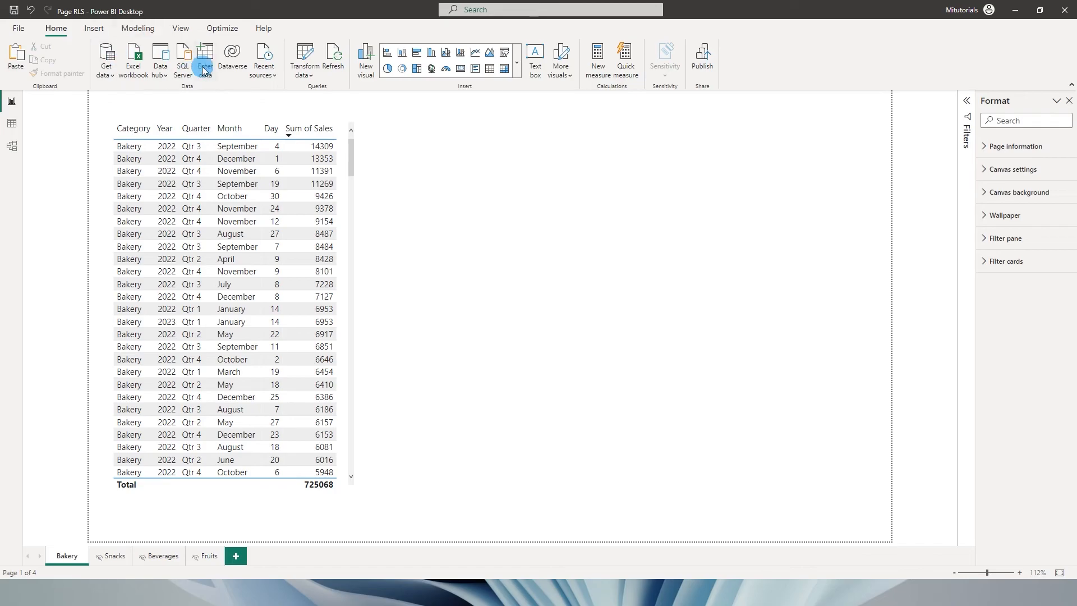
{"action": "left_click", "coordinate": [205, 59]}
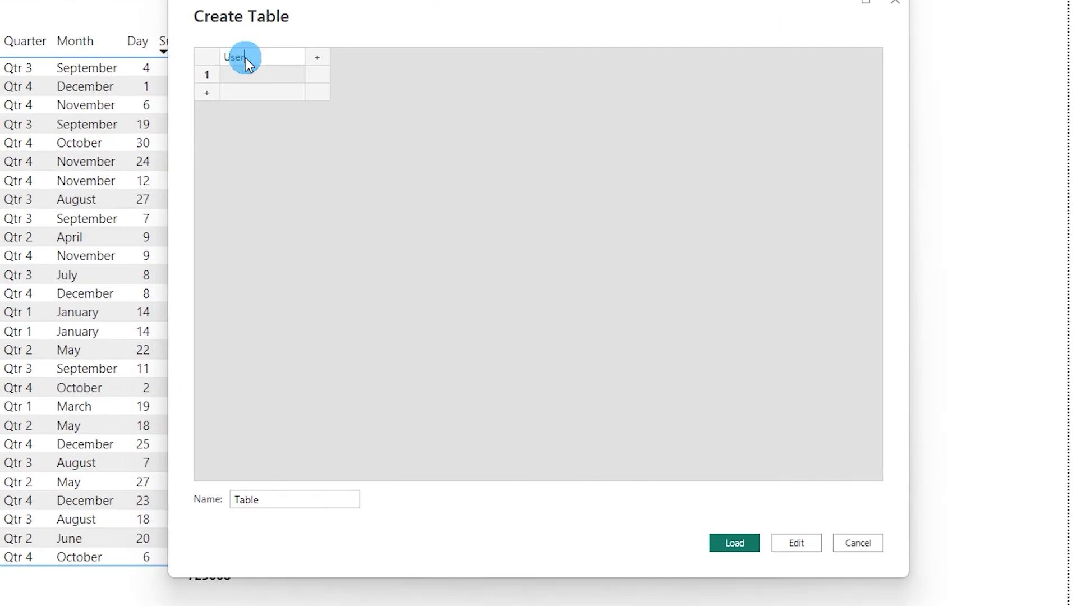
Step: Fill User ID and Page columns with six rows mapping both accounts to Bakery, Snacks, Beverages and Fruits
{"action": "left_click", "coordinate": [315, 56]}
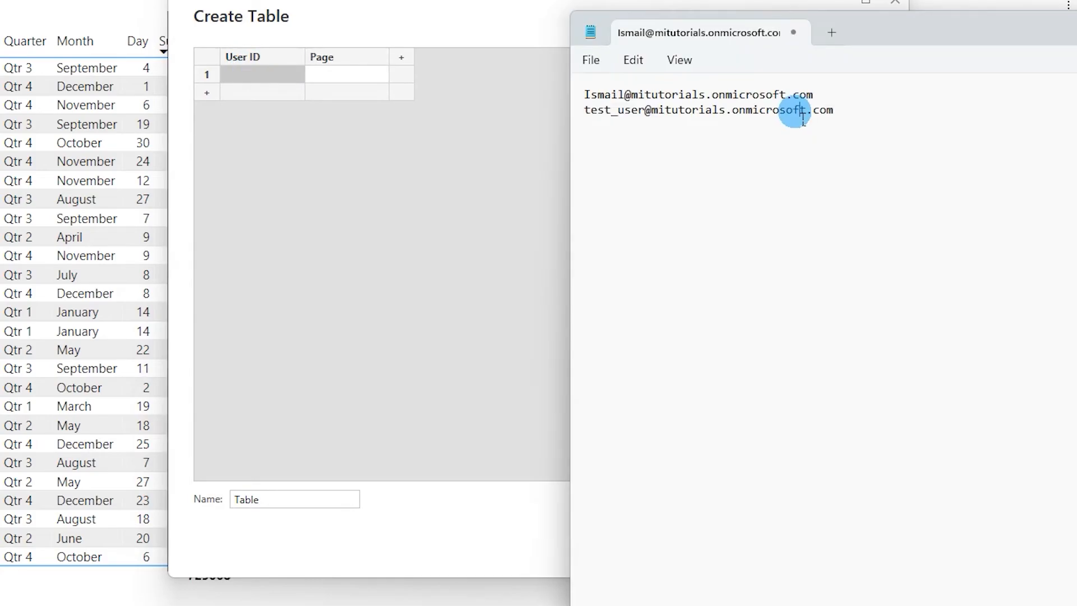
{"action": "double_click", "coordinate": [697, 94]}
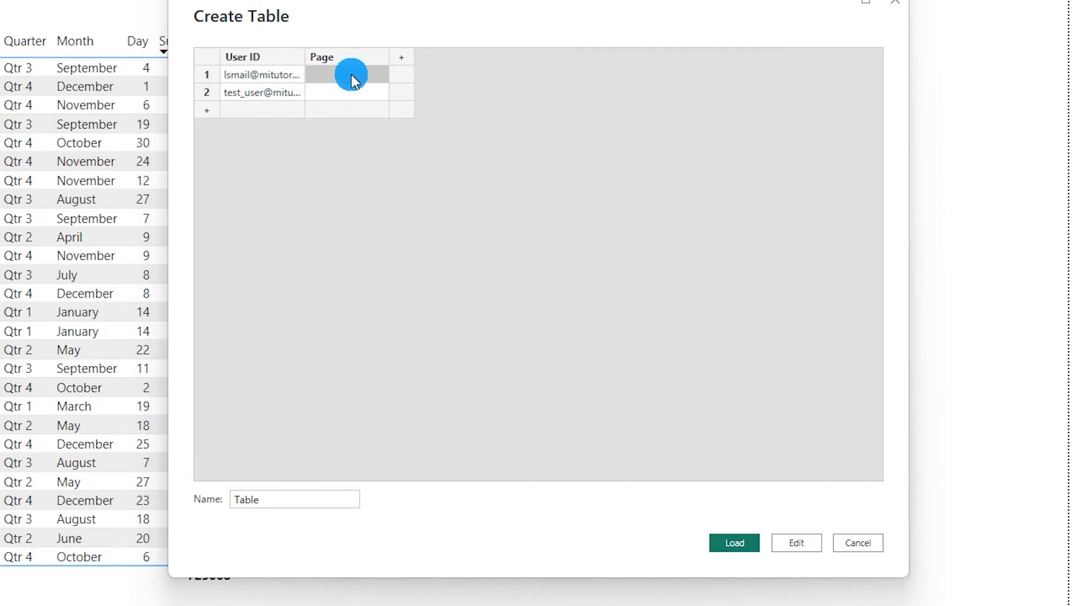
{"action": "type", "text": "Ba"}
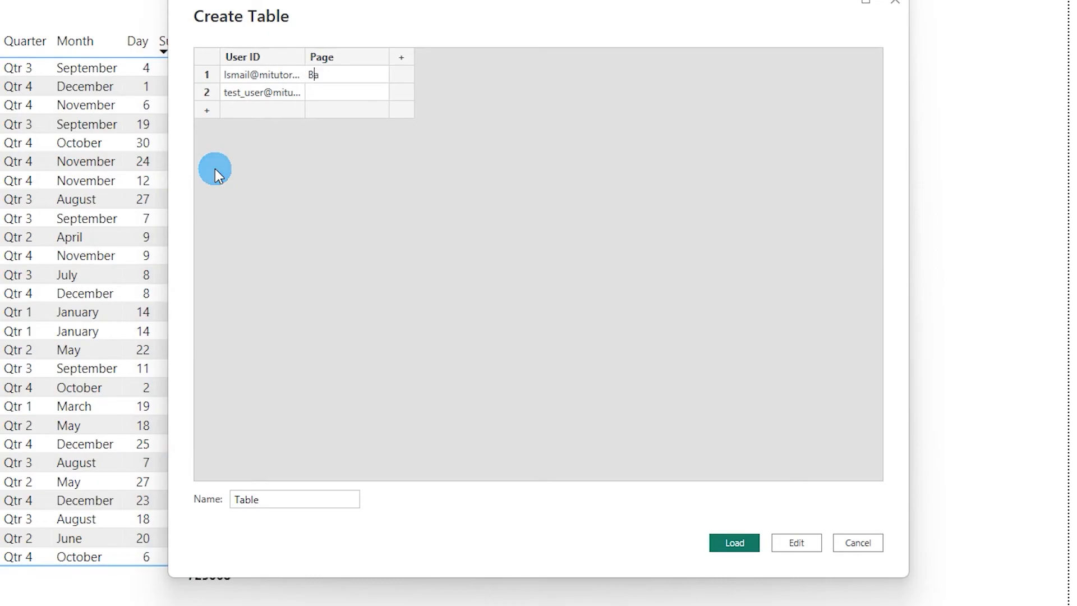
{"action": "type", "text": "Bakery"}
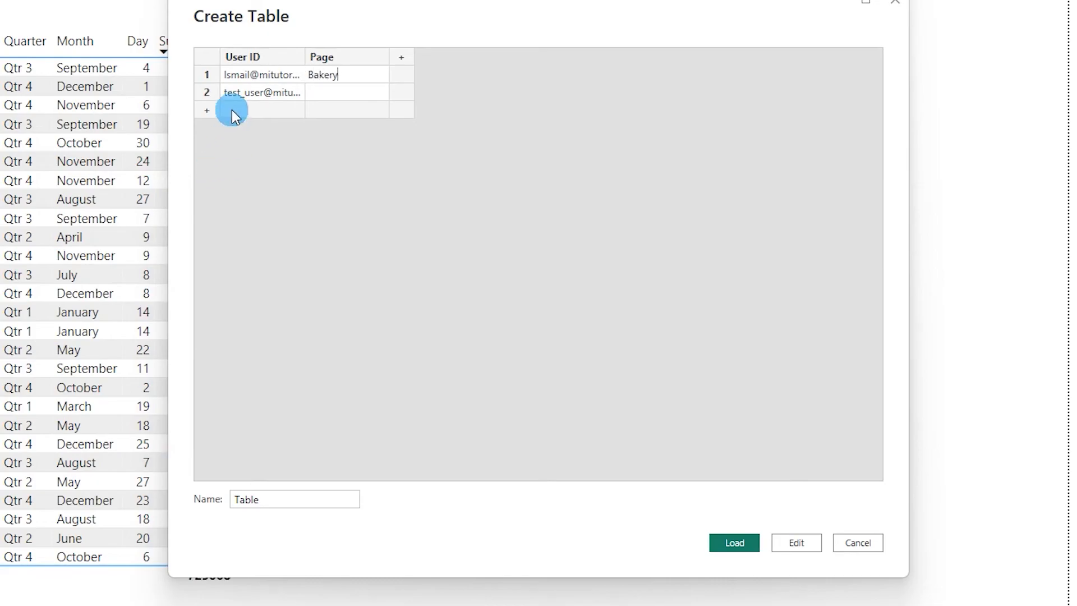
{"action": "left_click", "coordinate": [231, 110]}
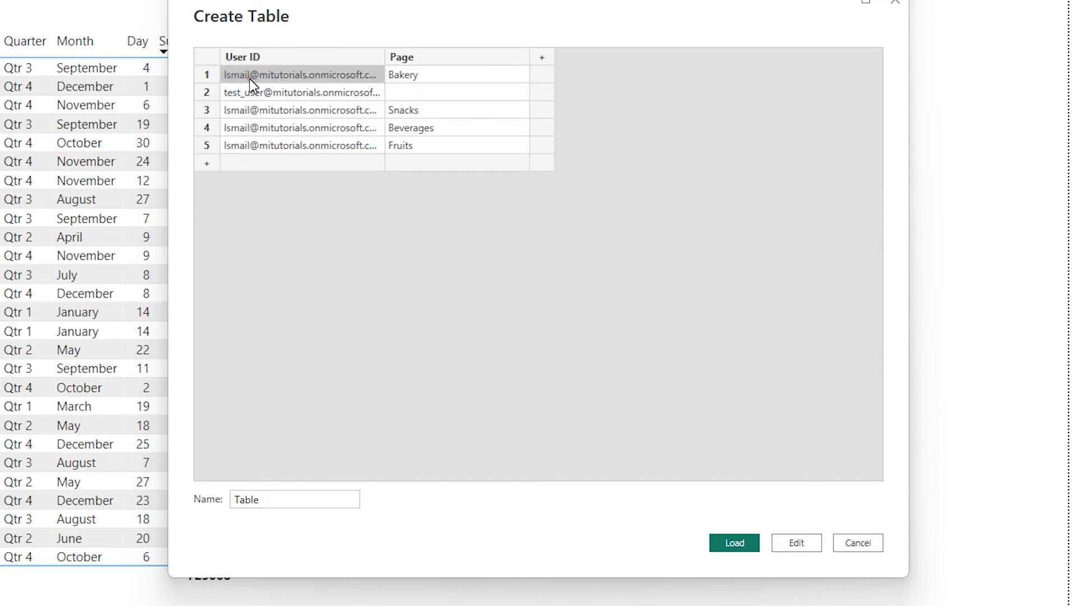
{"action": "left_click", "coordinate": [405, 110]}
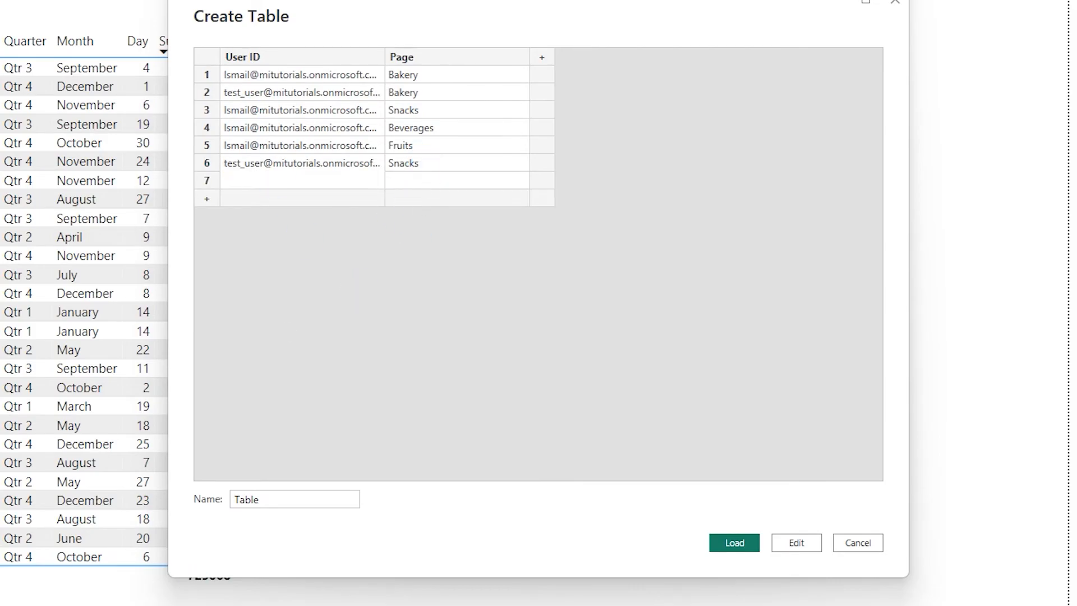
{"action": "left_click", "coordinate": [205, 181]}
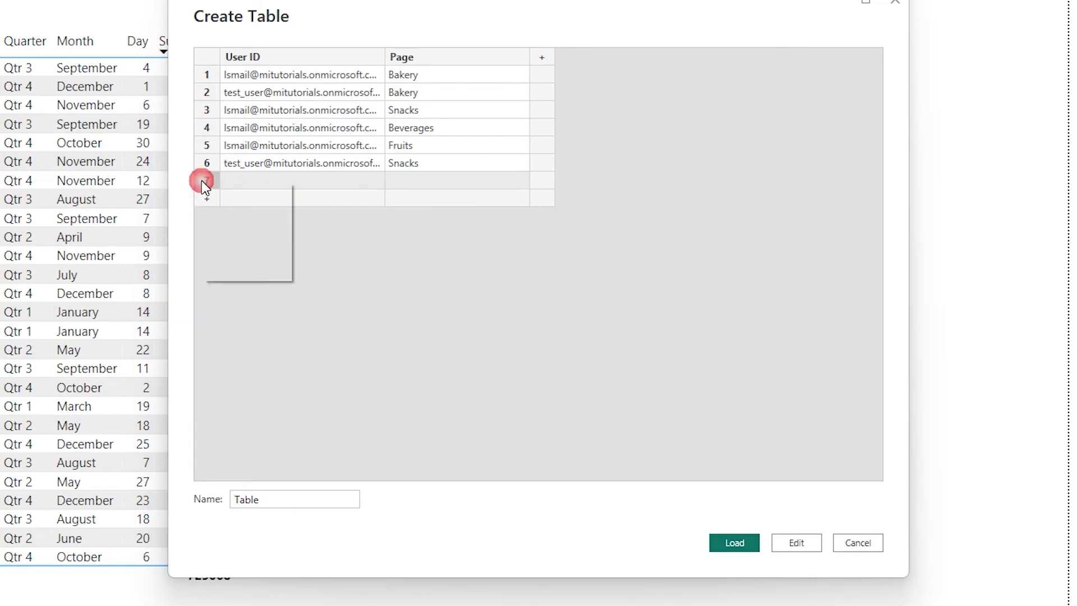
Step: Rename the new table to RLS
{"action": "triple_click", "coordinate": [246, 500]}
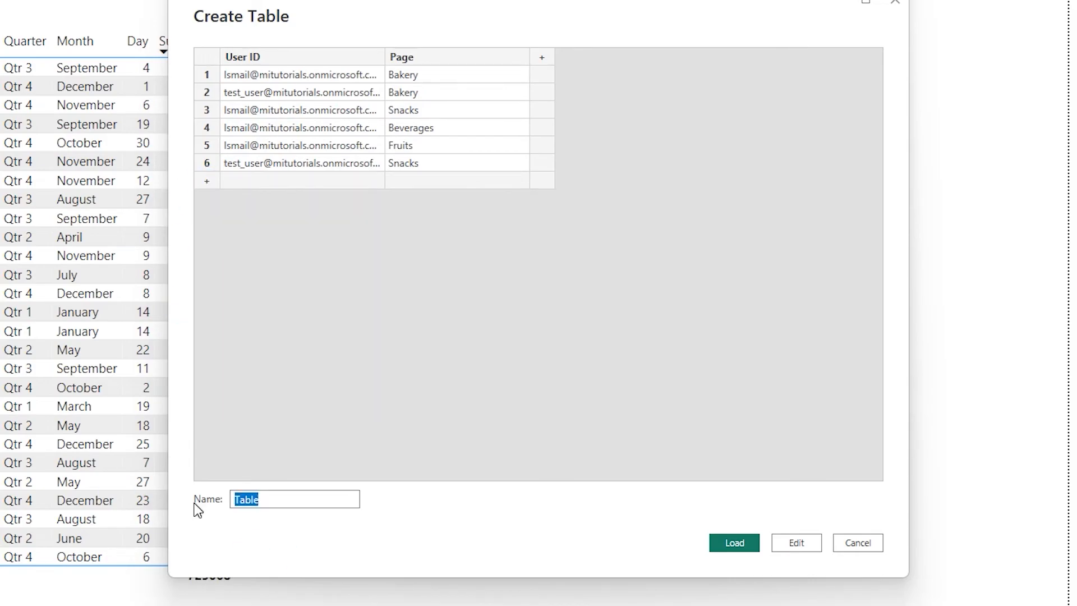
{"action": "type", "text": "RLS"}
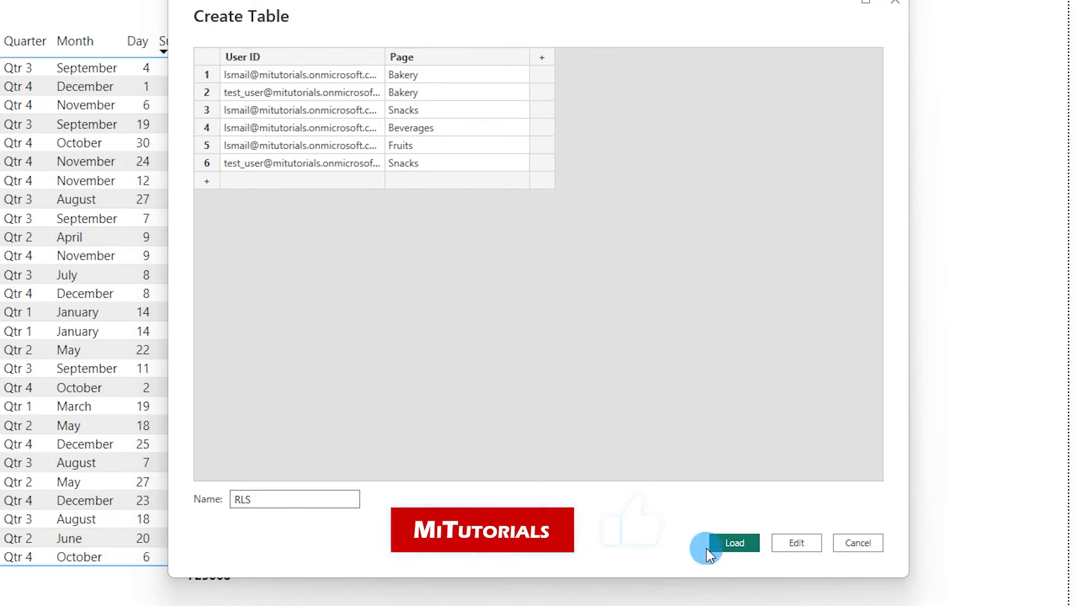
Step: Load the RLS table into the model and return to the Bakery report page
{"action": "left_click", "coordinate": [736, 543]}
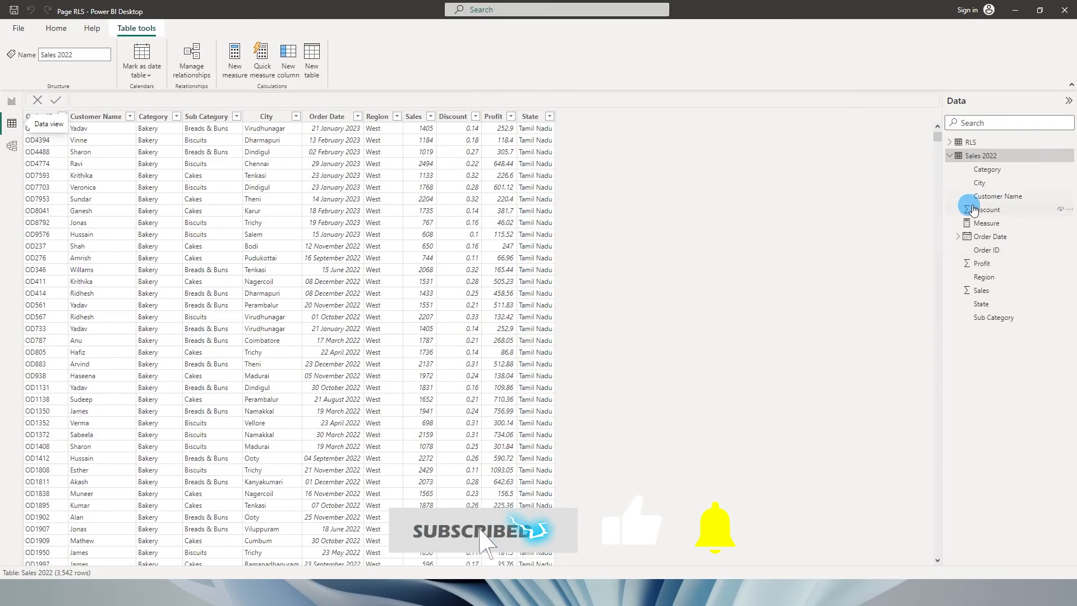
{"action": "left_click", "coordinate": [971, 141]}
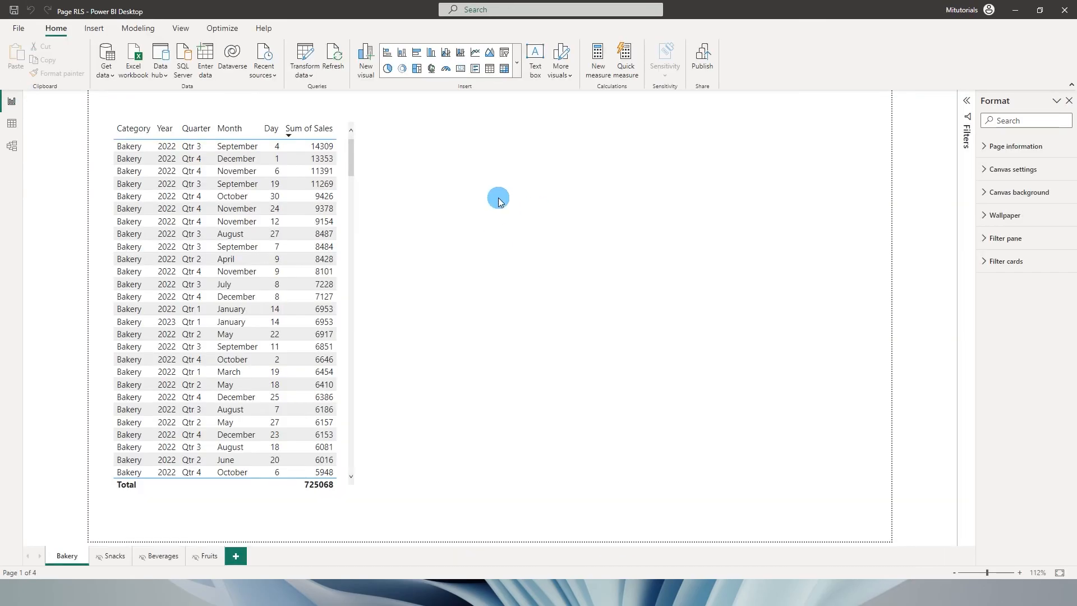
{"action": "mouse_move", "coordinate": [276, 115]}
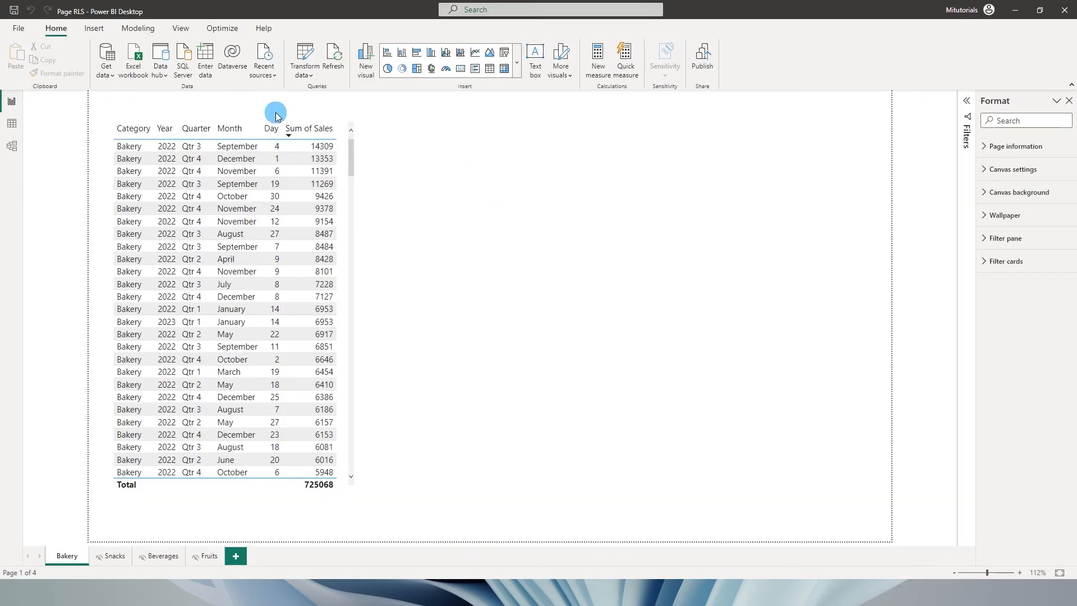
Step: Create a new security role in Manage roles and name it Page_RLS
{"action": "left_click", "coordinate": [138, 28]}
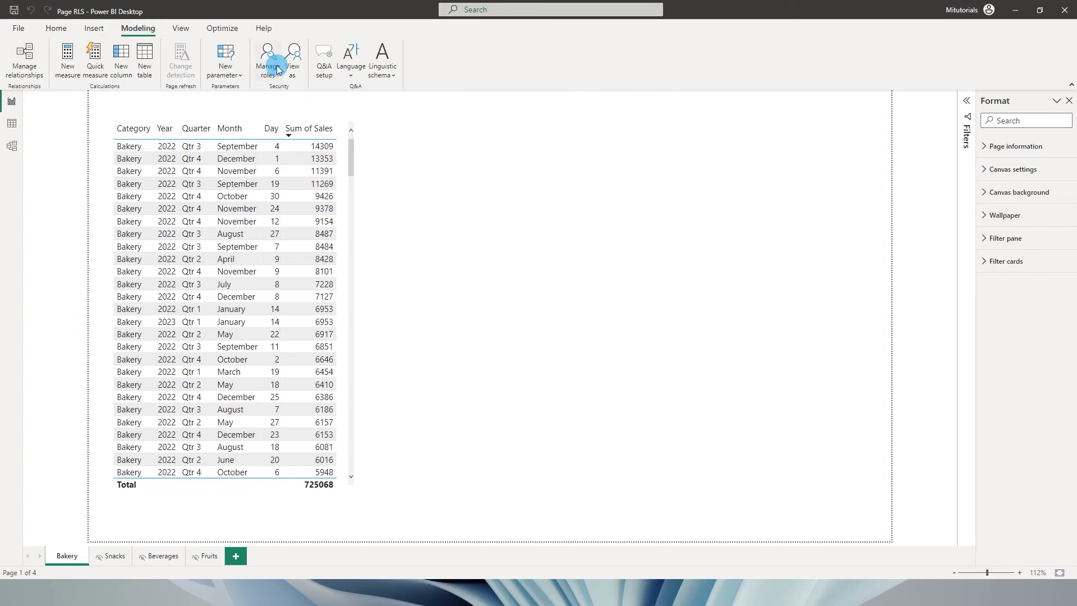
{"action": "left_click", "coordinate": [267, 56]}
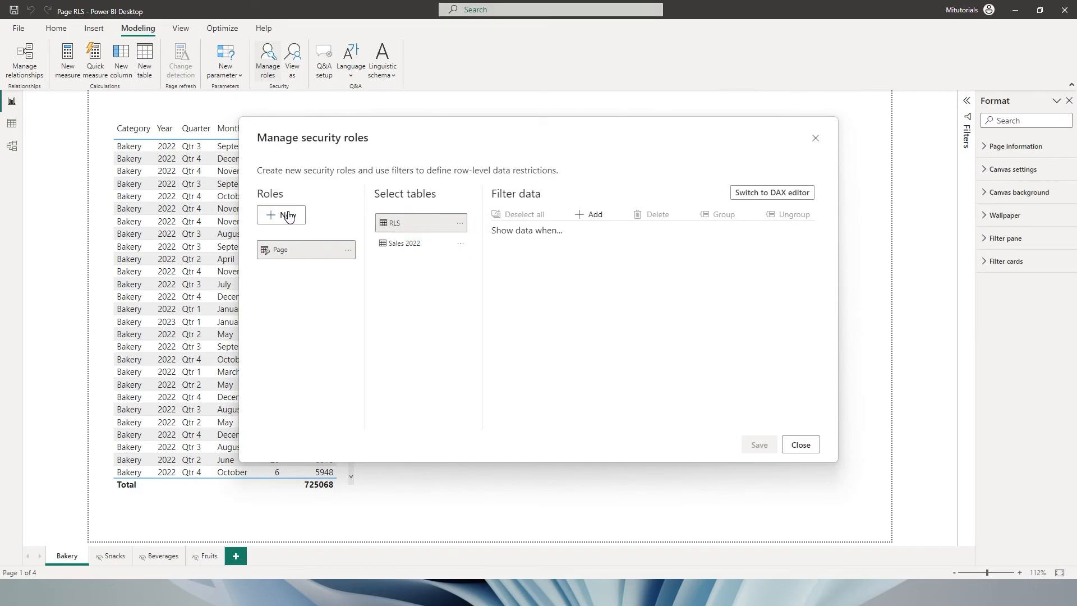
{"action": "left_click", "coordinate": [280, 215]}
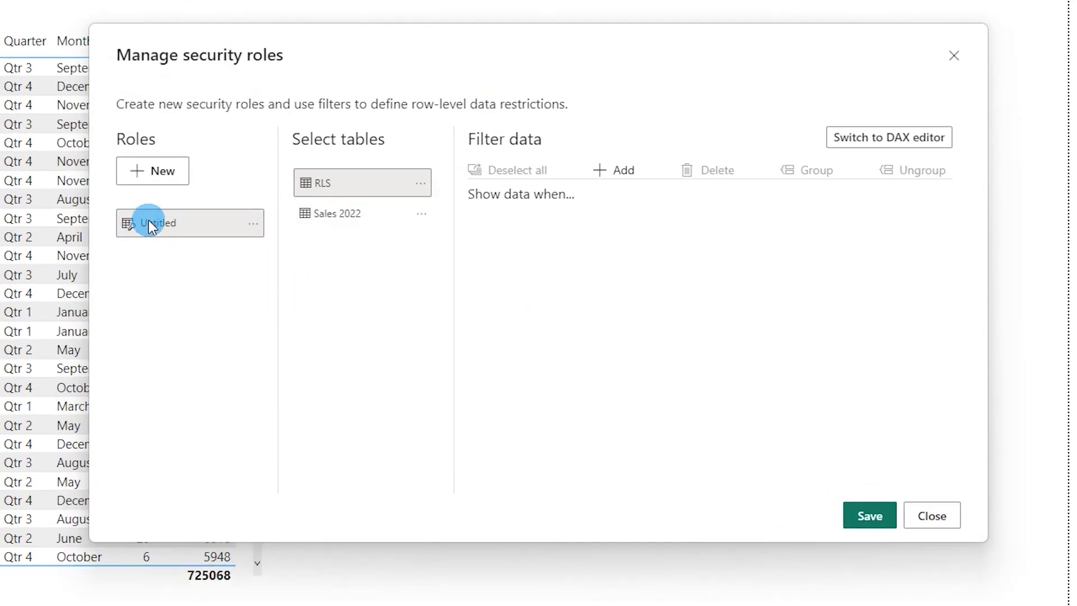
{"action": "double_click", "coordinate": [157, 223]}
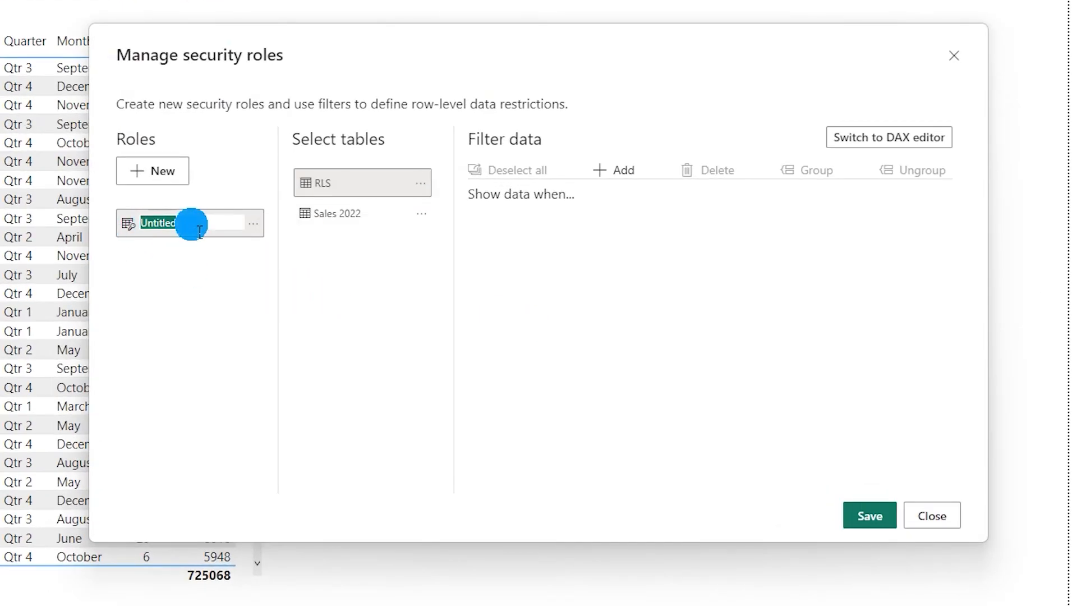
{"action": "type", "text": "Page_RLS"}
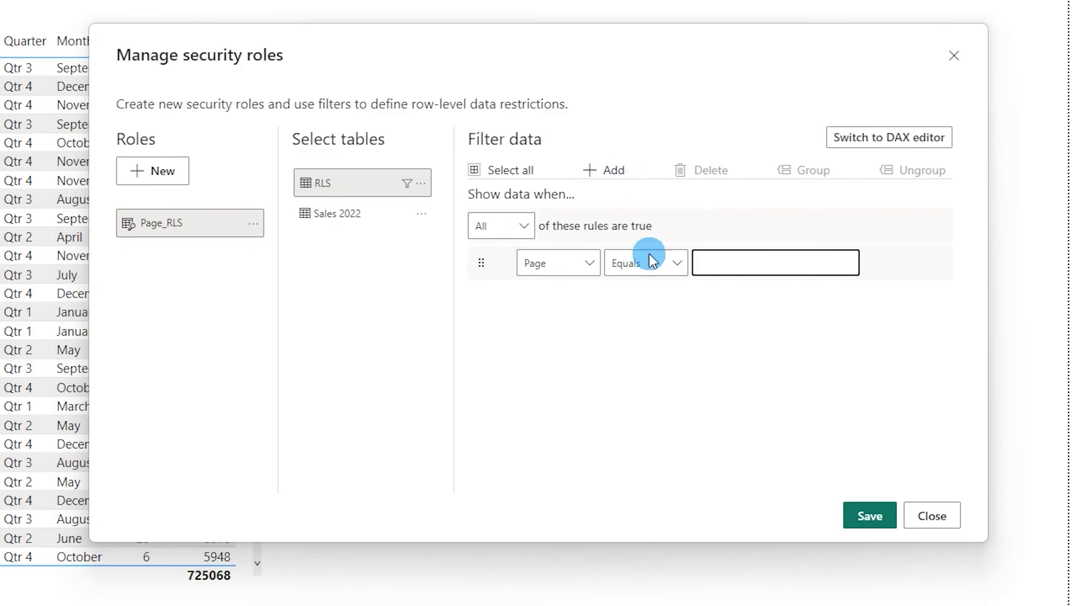
Step: Set the role's rule on the RLS table to test the User ID column
{"action": "left_click", "coordinate": [553, 262]}
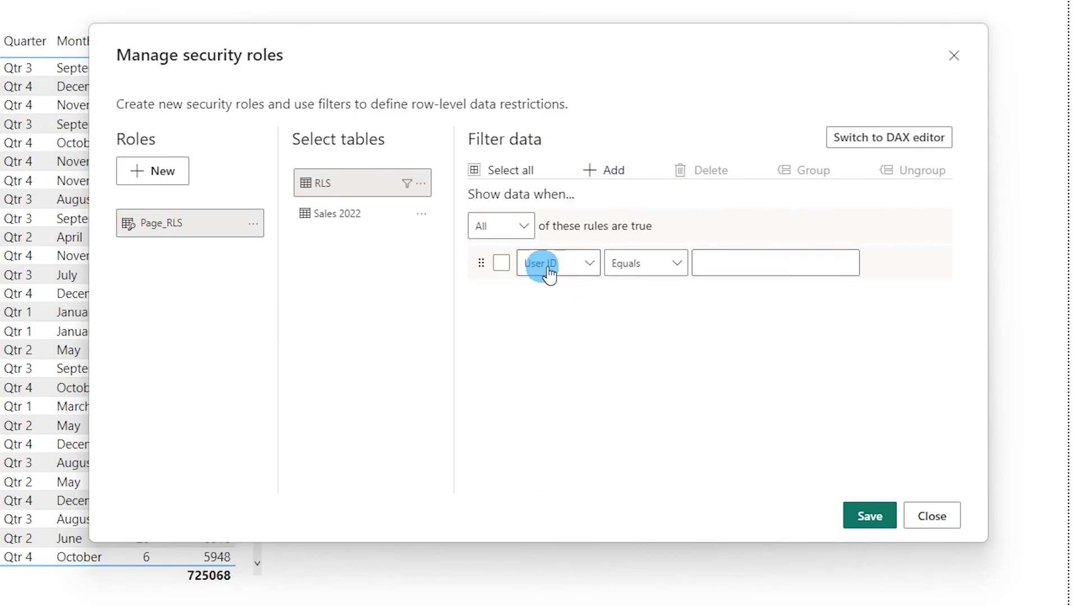
{"action": "mouse_move", "coordinate": [649, 285]}
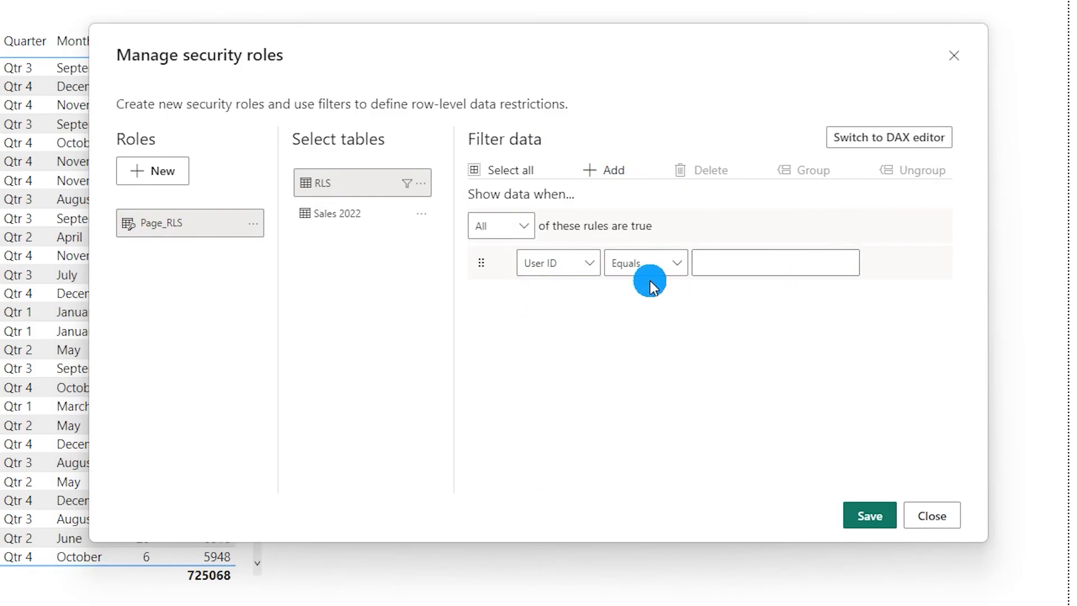
{"action": "mouse_move", "coordinate": [660, 285]}
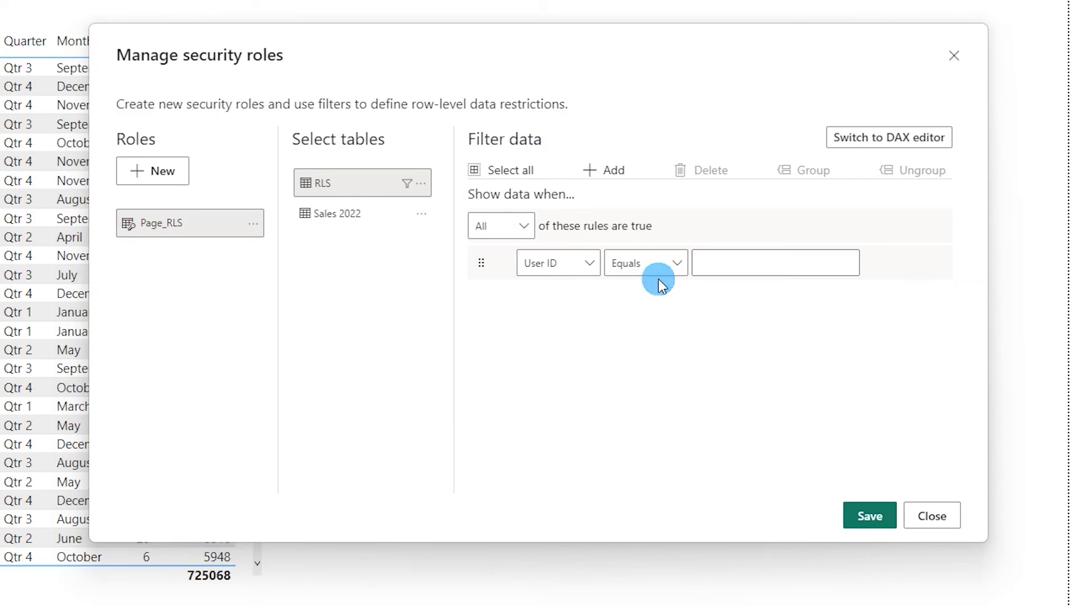
{"action": "left_click", "coordinate": [775, 263]}
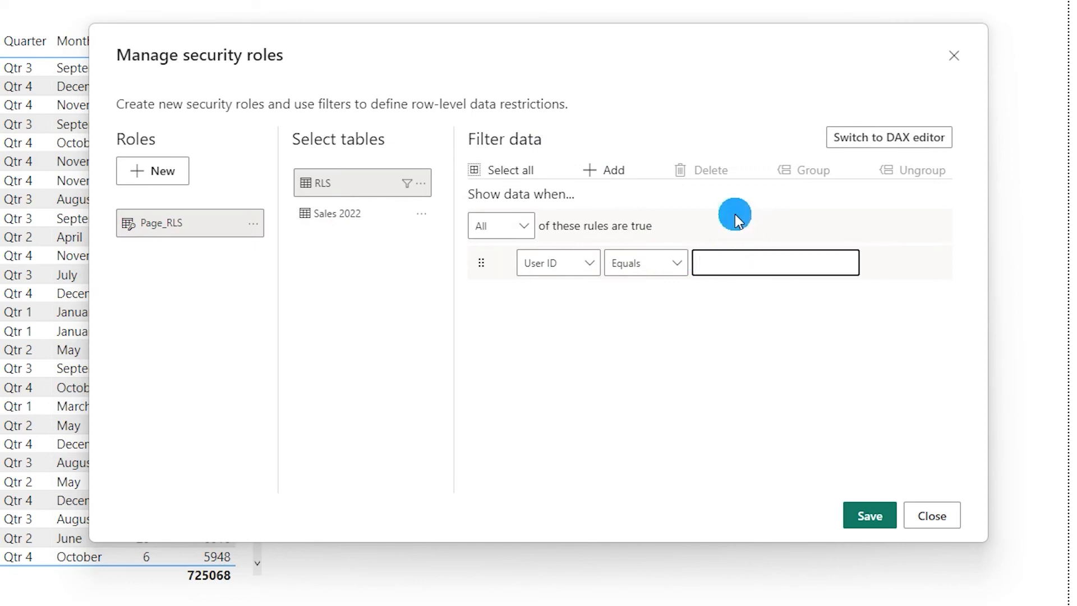
Step: Define the filter as [User ID] = Userprincipalname() in the DAX editor, save and close Manage roles
{"action": "left_click", "coordinate": [882, 137]}
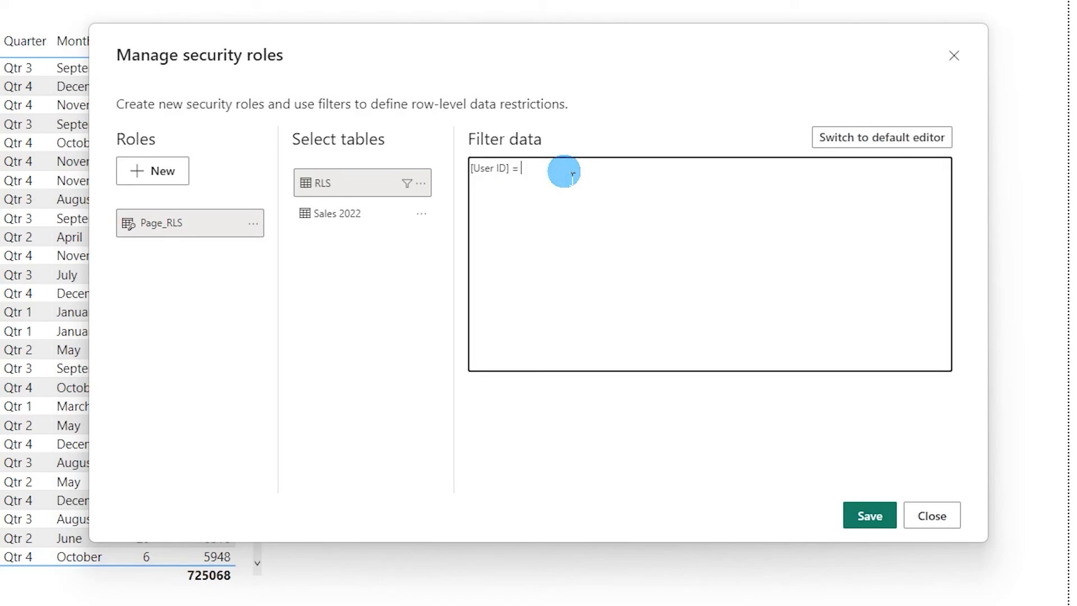
{"action": "type", "text": "Userprincipalname("}
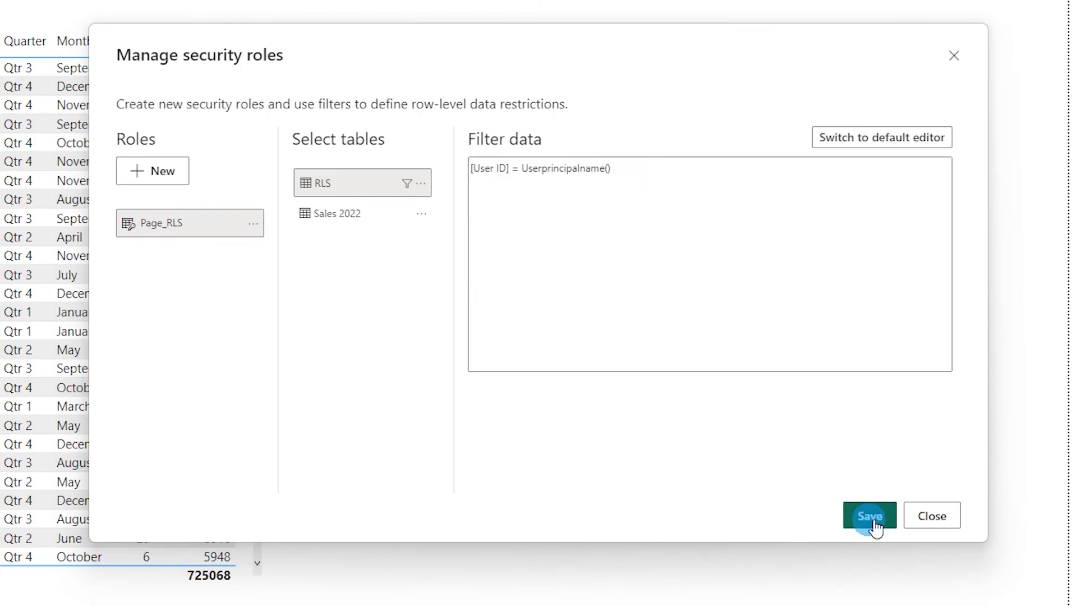
{"action": "left_click", "coordinate": [869, 515]}
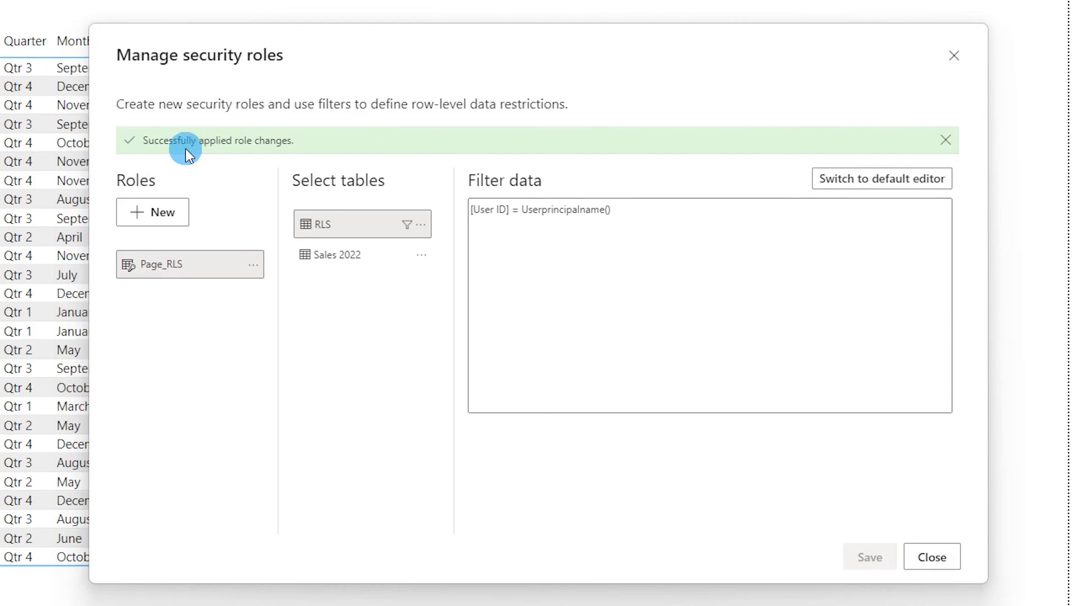
{"action": "left_click", "coordinate": [933, 557]}
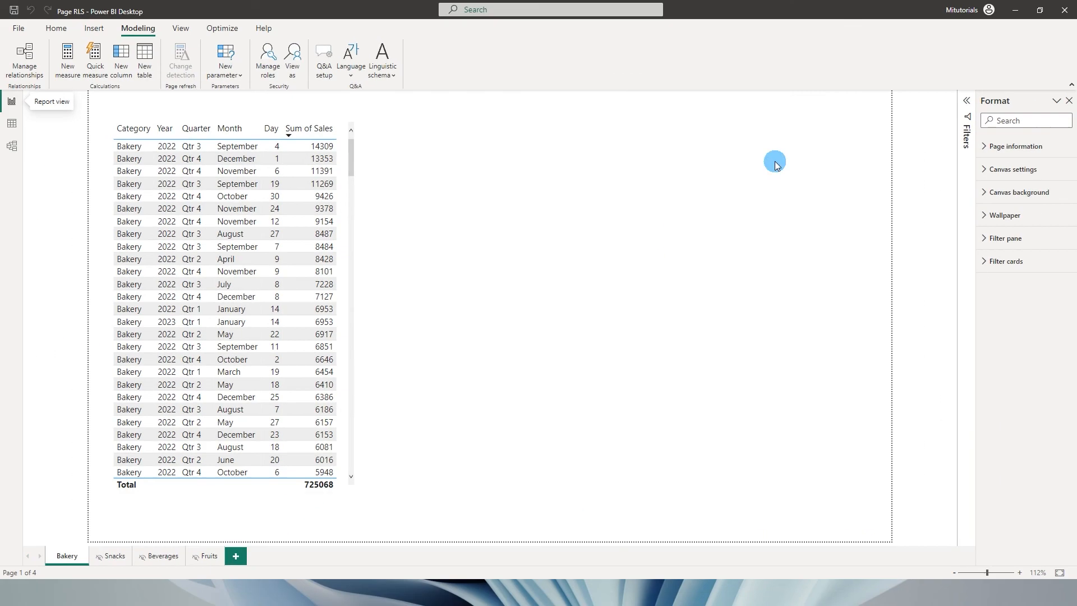
Step: Add the RLS Page field to the canvas as a slicer
{"action": "left_click", "coordinate": [179, 28]}
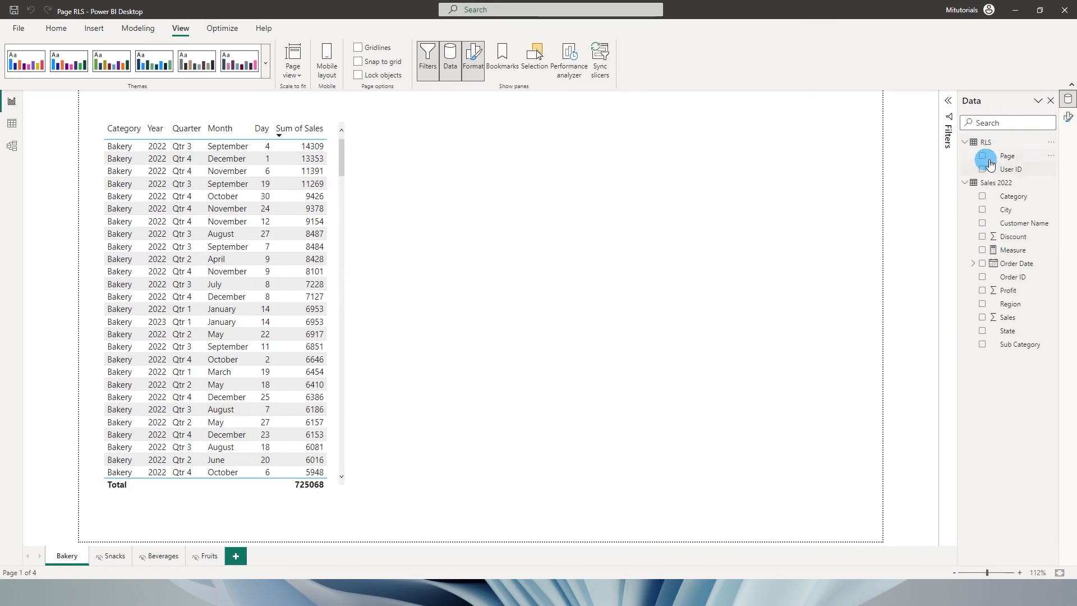
{"action": "left_click", "coordinate": [983, 156]}
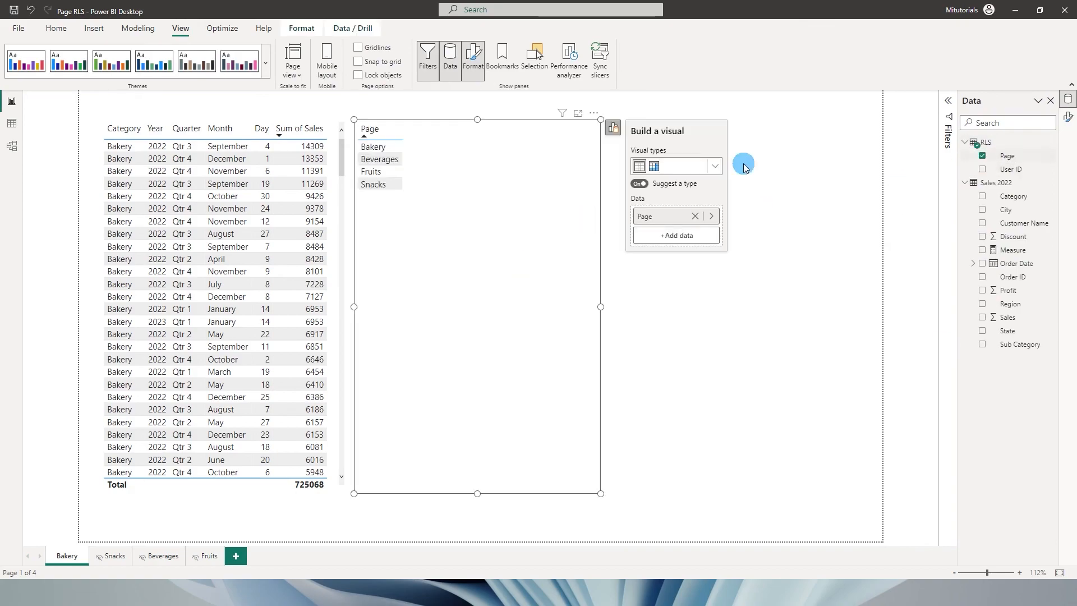
{"action": "left_click", "coordinate": [714, 166]}
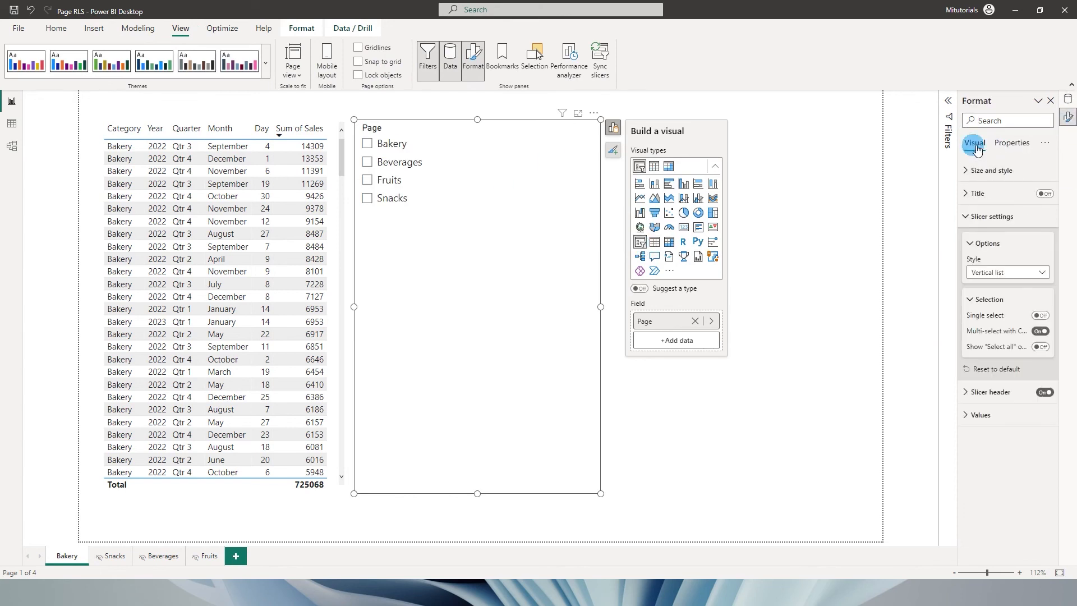
Step: Make the slicer single-select and shrink it to fit the page names
{"action": "left_click", "coordinate": [1040, 315]}
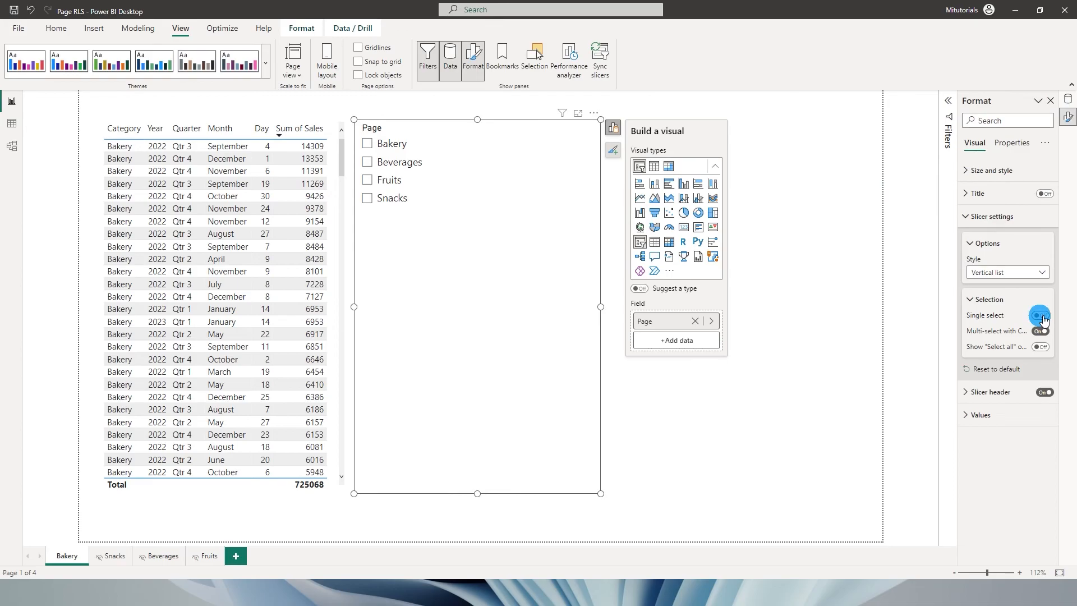
{"action": "left_click", "coordinate": [1039, 314]}
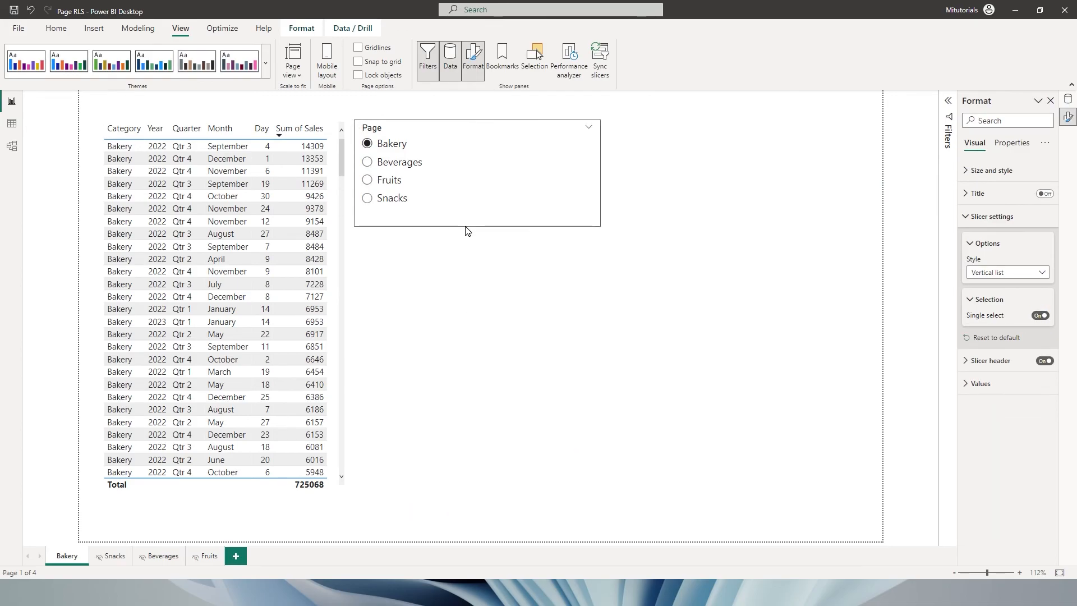
{"action": "left_click_drag", "start_coordinate": [598, 172], "coordinate": [461, 172]}
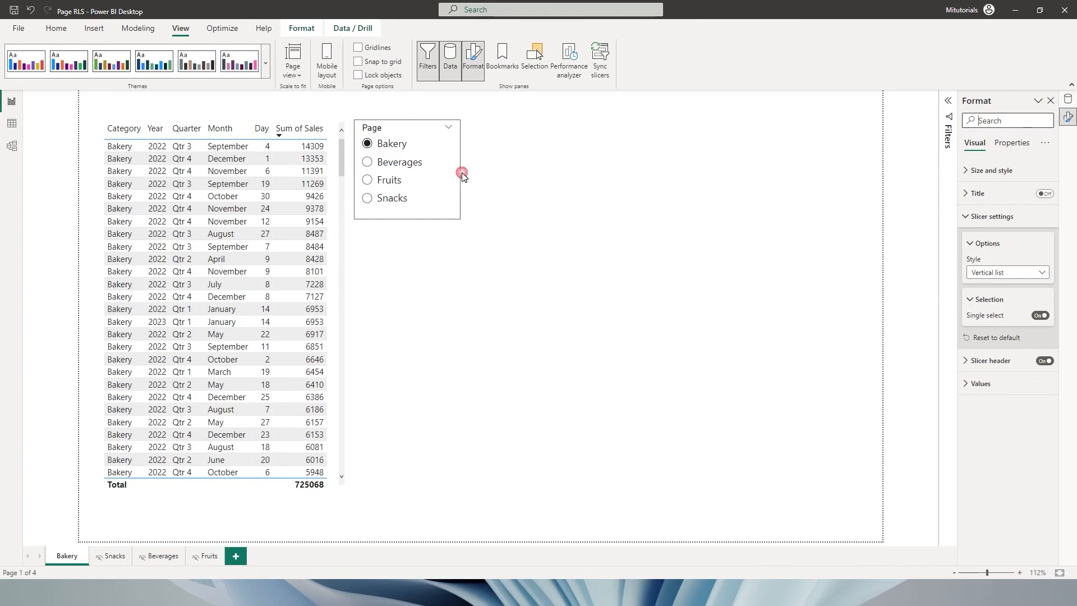
{"action": "left_click", "coordinate": [93, 30]}
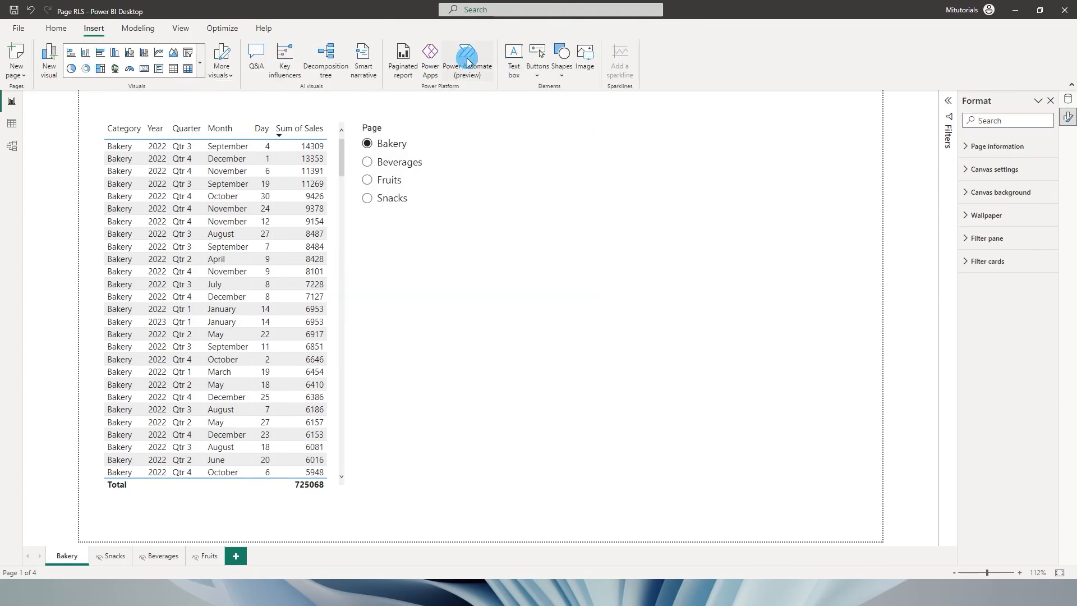
Step: Insert a right-arrow button onto the Bakery page
{"action": "left_click", "coordinate": [538, 52]}
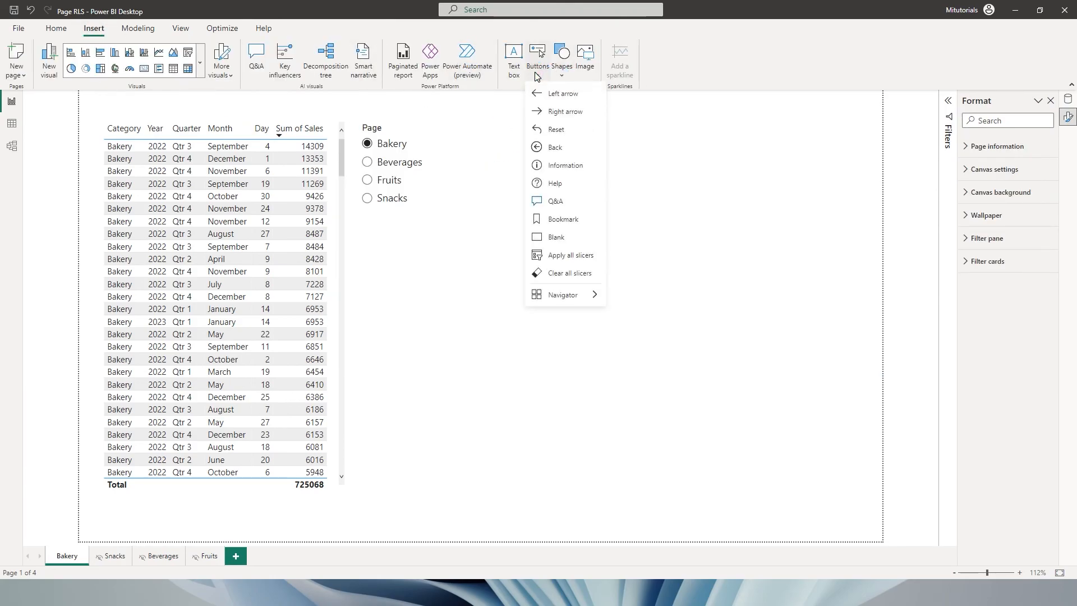
{"action": "mouse_move", "coordinate": [556, 116]}
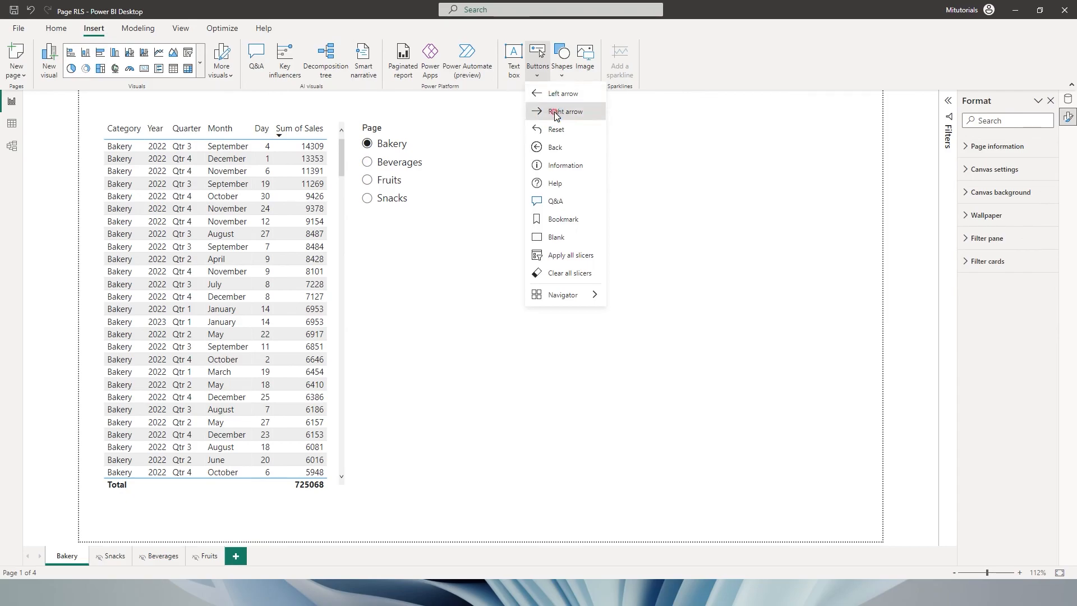
{"action": "left_click", "coordinate": [554, 111]}
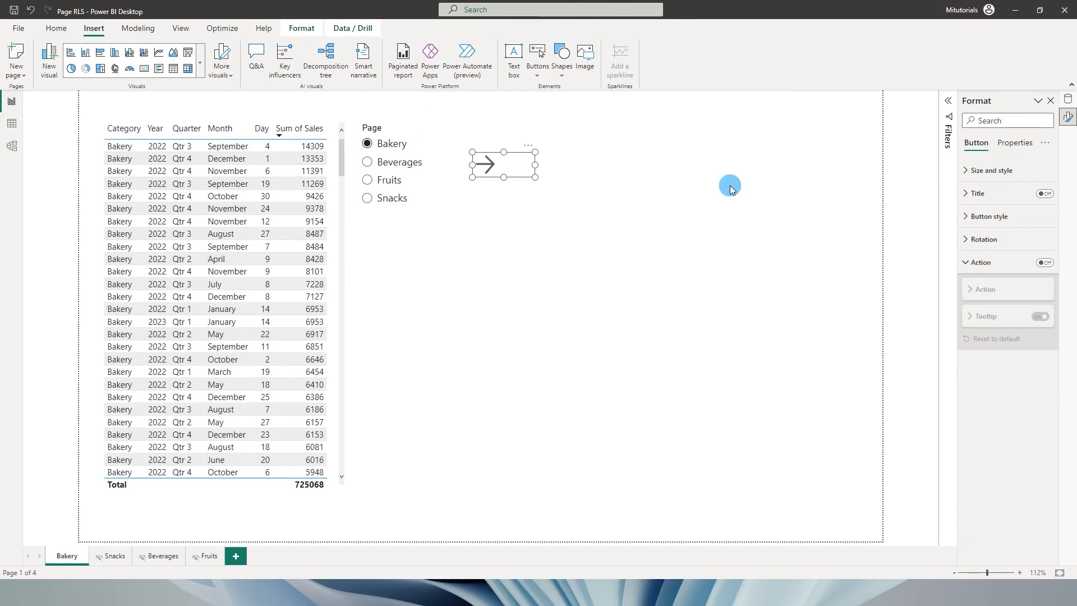
{"action": "mouse_move", "coordinate": [491, 173]}
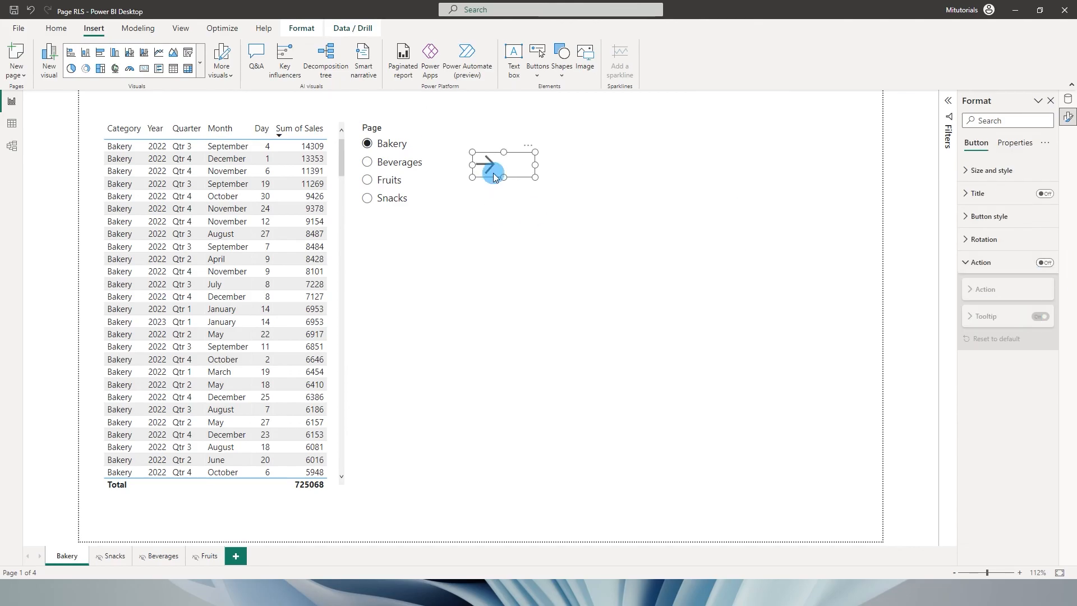
Step: Set the button's action to Page navigation with a field-based destination
{"action": "left_click", "coordinate": [1044, 263]}
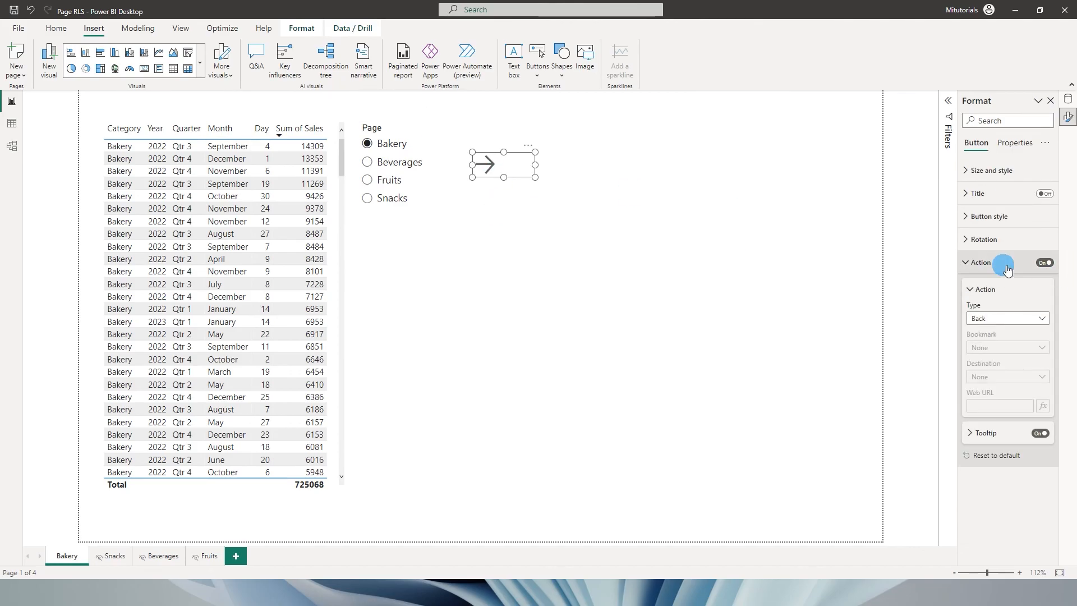
{"action": "left_click", "coordinate": [1007, 319]}
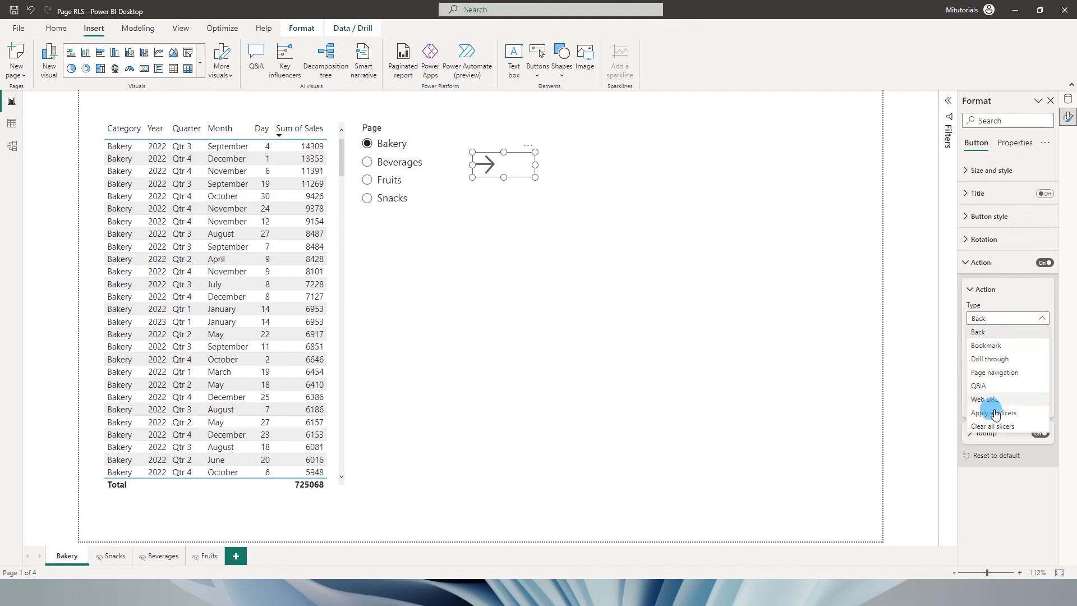
{"action": "left_click", "coordinate": [994, 371]}
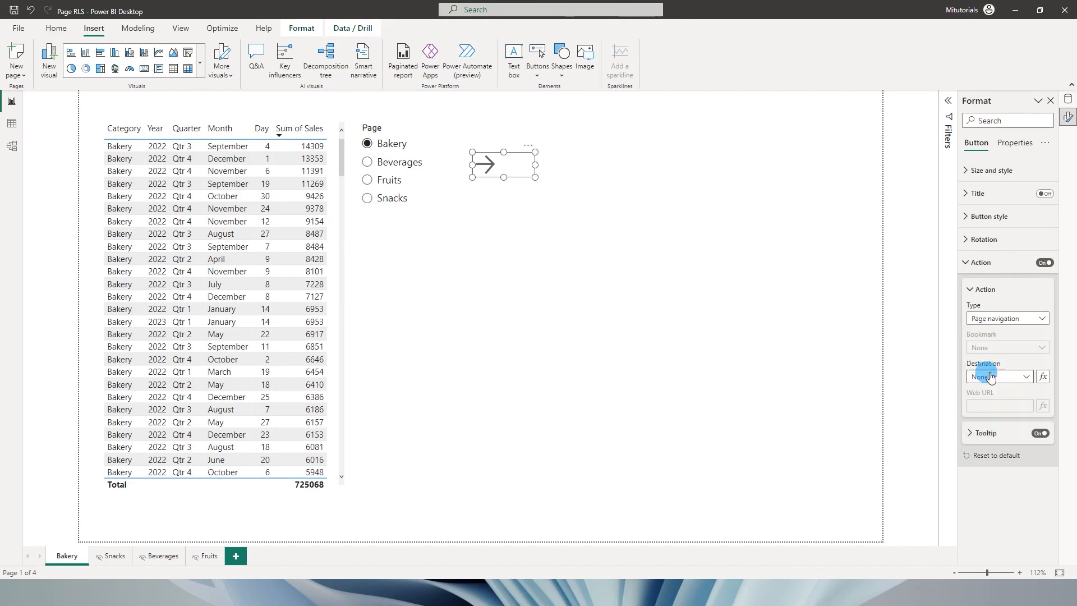
{"action": "left_click", "coordinate": [999, 376]}
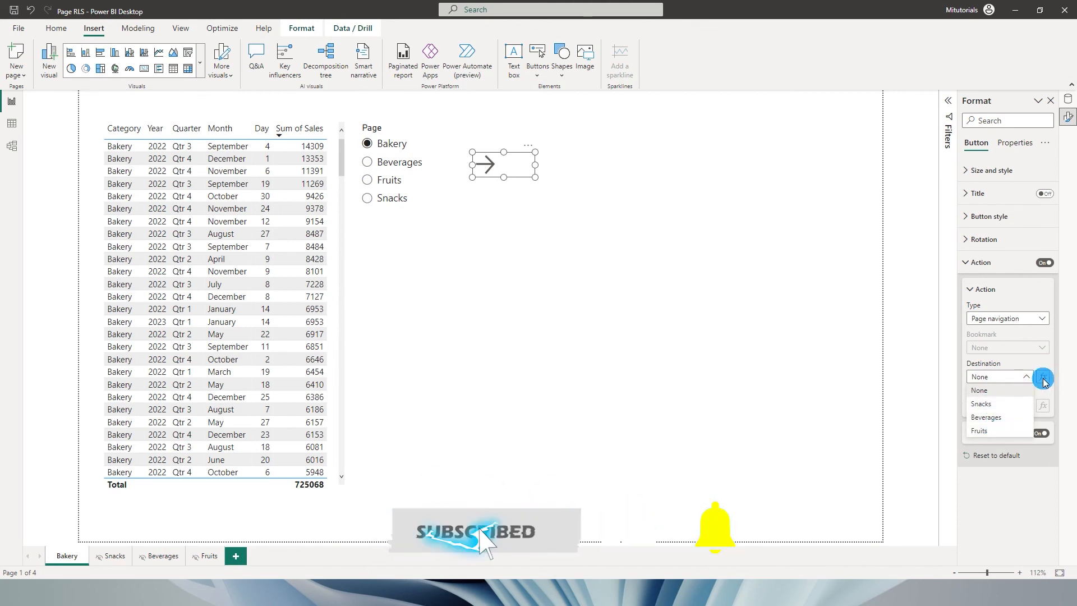
{"action": "left_click", "coordinate": [1043, 377]}
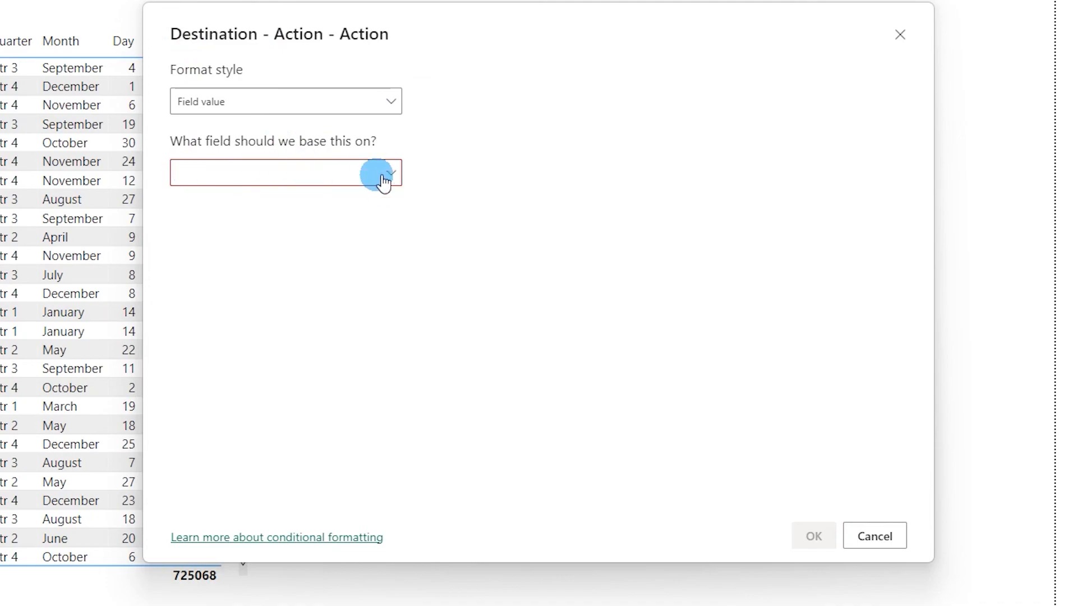
Step: Base the button's destination on the RLS Page field, summarized as First Page
{"action": "left_click", "coordinate": [375, 173]}
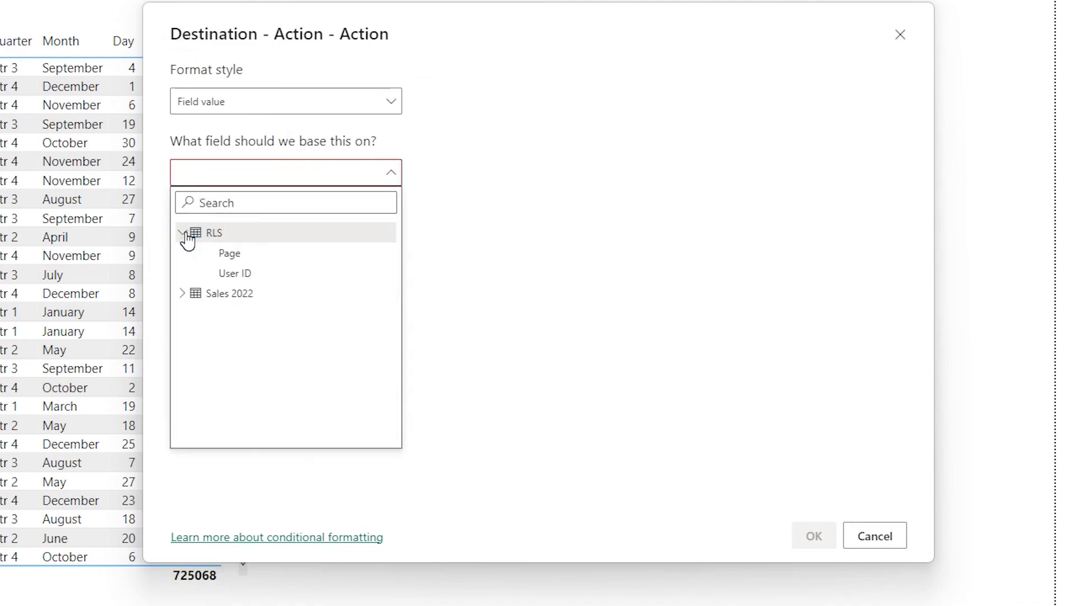
{"action": "left_click", "coordinate": [230, 253]}
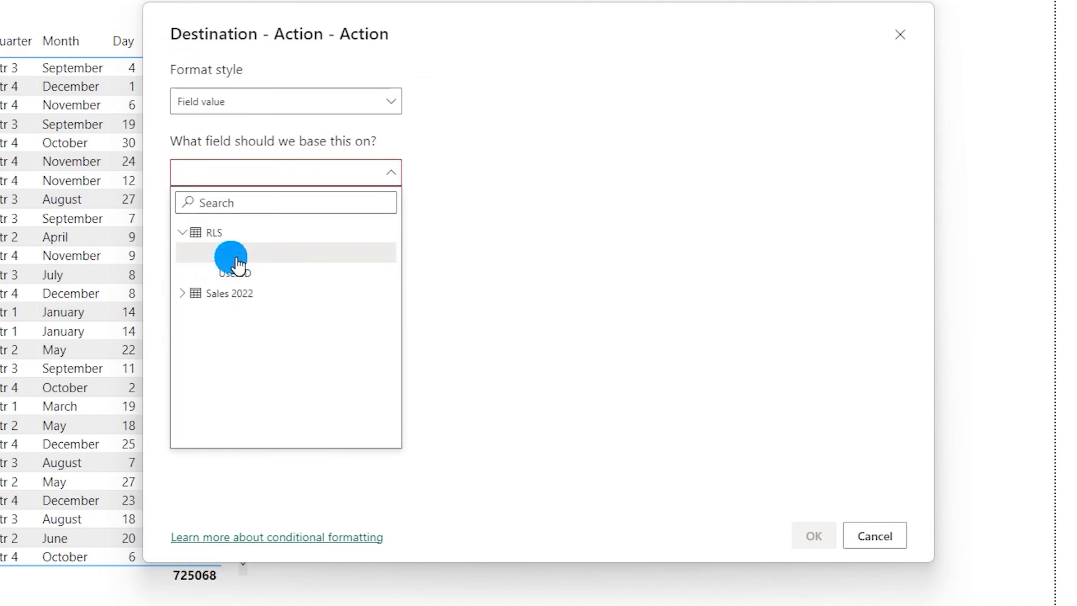
{"action": "left_click", "coordinate": [234, 258]}
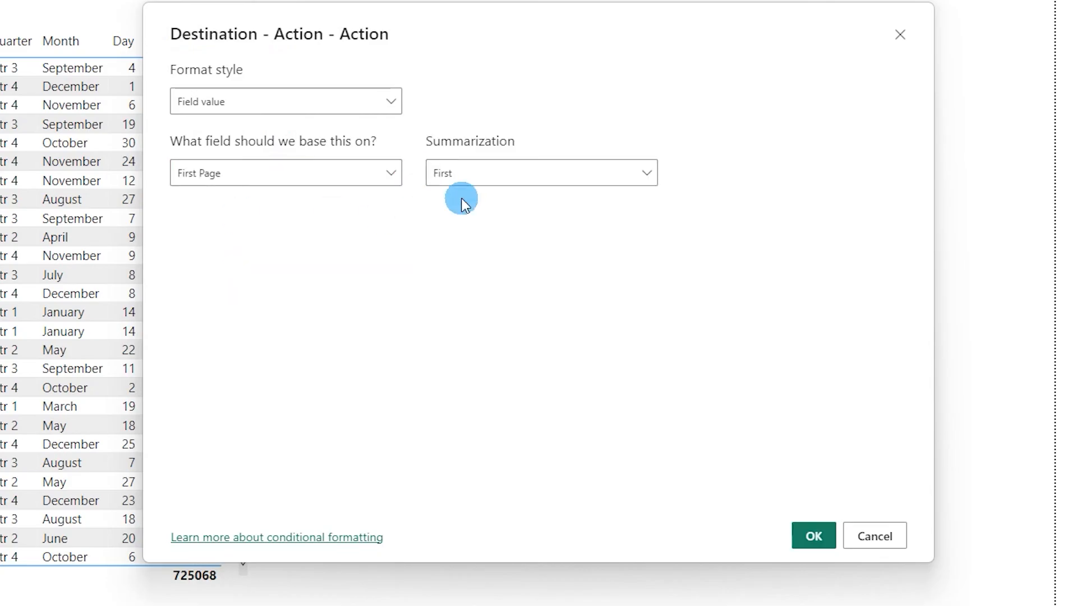
{"action": "mouse_move", "coordinate": [516, 182]}
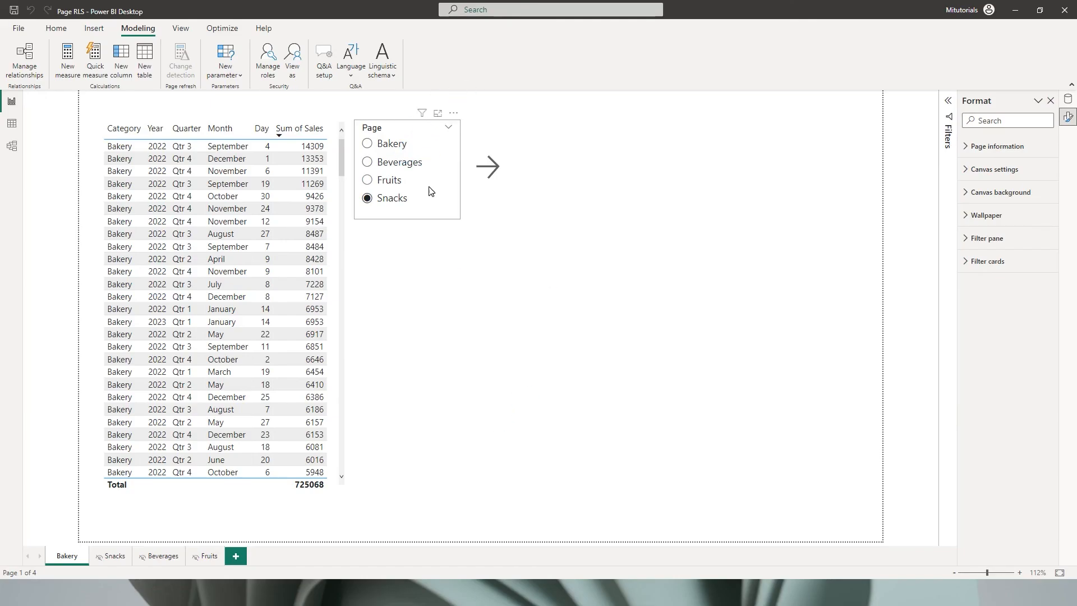
{"action": "left_click", "coordinate": [487, 166]}
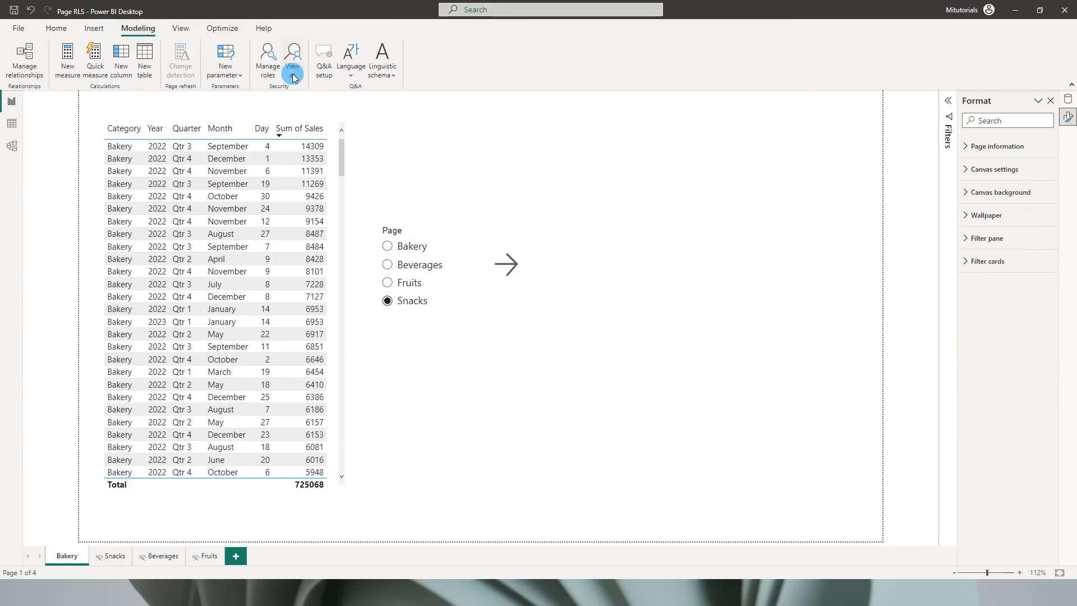
{"action": "left_click", "coordinate": [292, 58]}
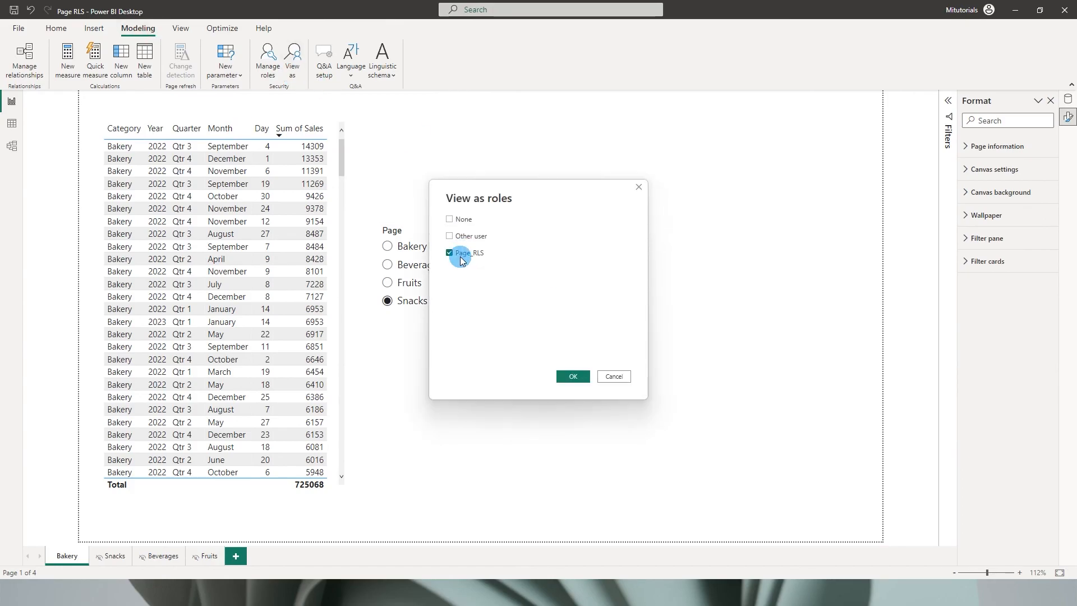
{"action": "left_click", "coordinate": [449, 235]}
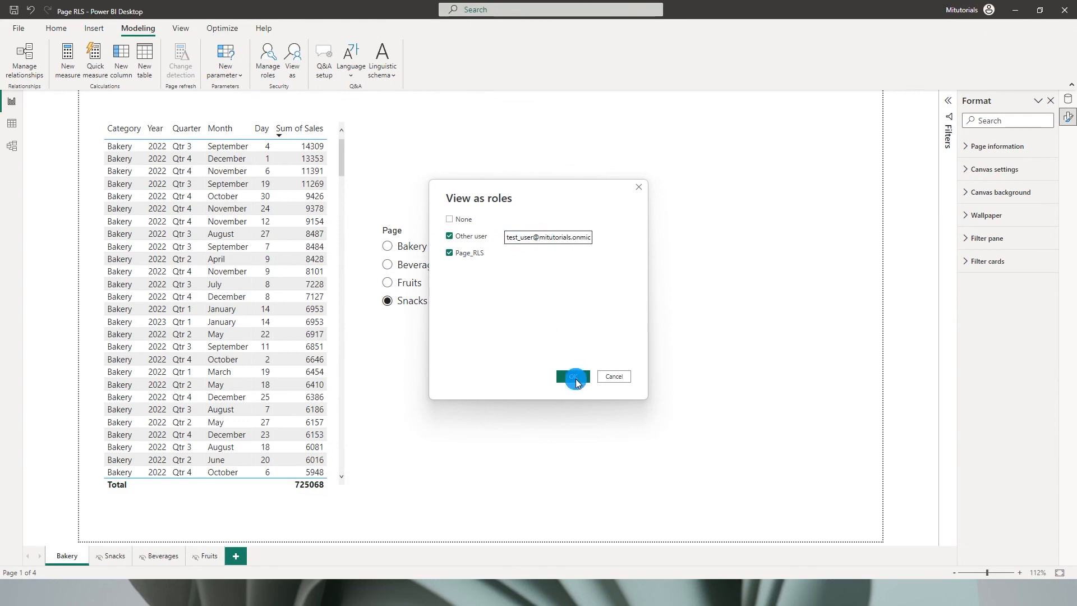
{"action": "left_click", "coordinate": [572, 376]}
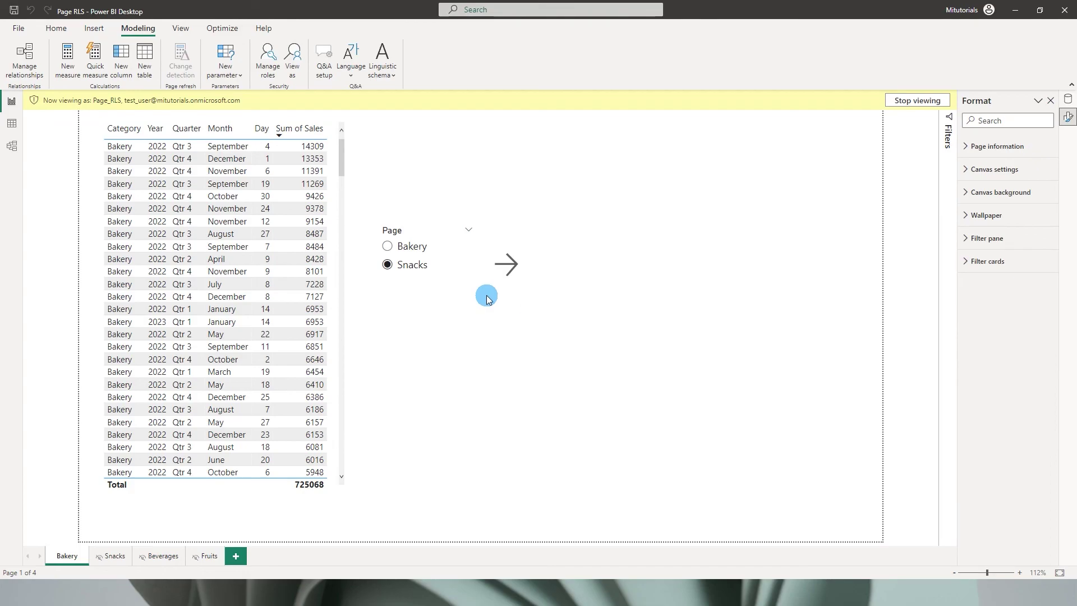
{"action": "left_click", "coordinate": [413, 248]}
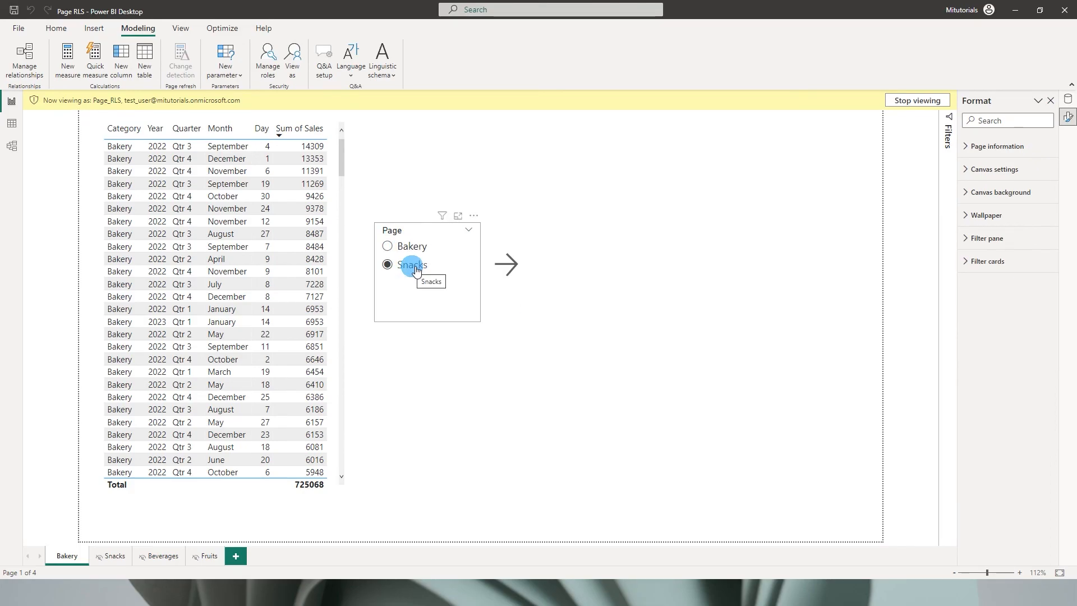
{"action": "left_click", "coordinate": [395, 276]}
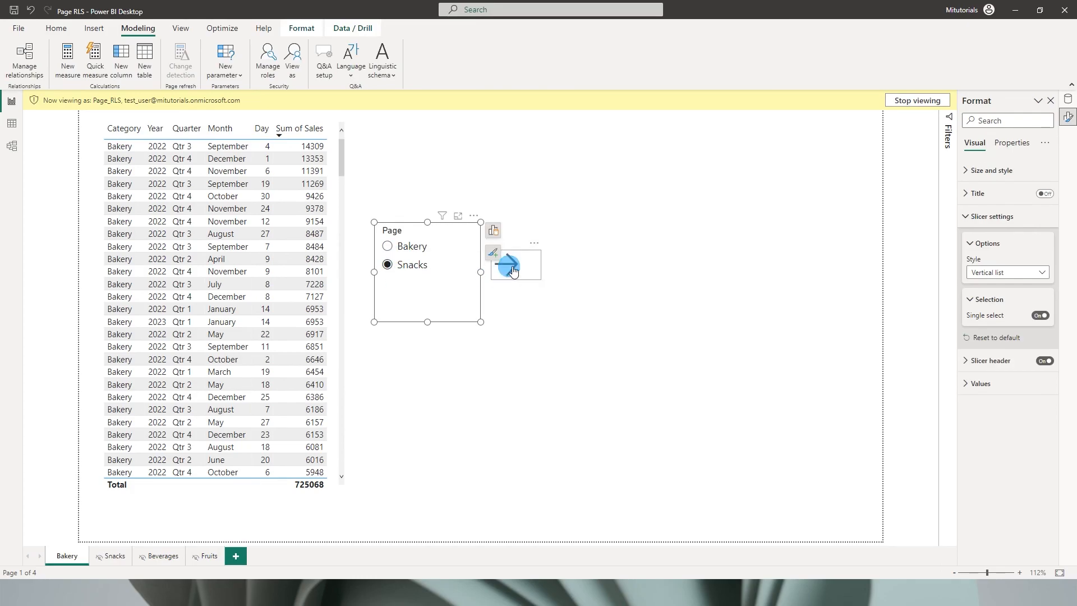
{"action": "left_click", "coordinate": [114, 556]}
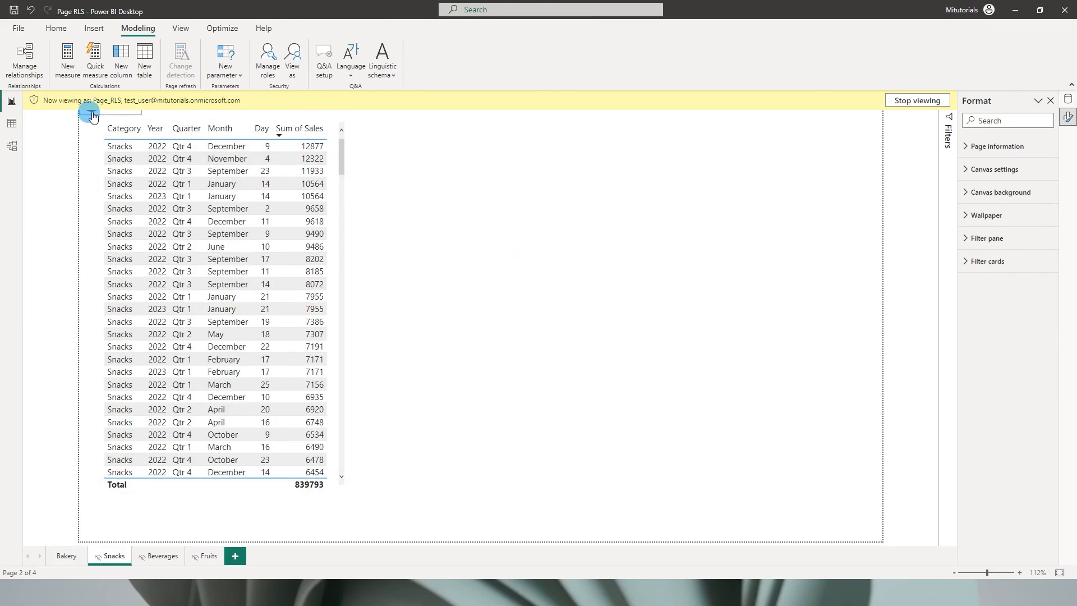
{"action": "left_click", "coordinate": [65, 555]}
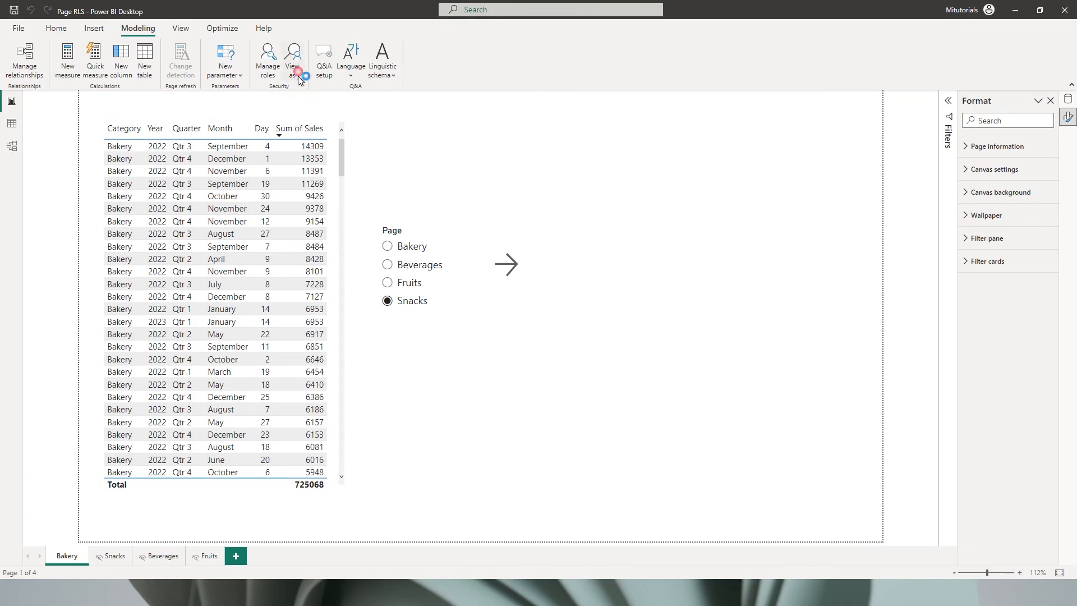
Step: Preview the report as the second user under the Page_RLS role, which lists all four pages
{"action": "left_click", "coordinate": [293, 58]}
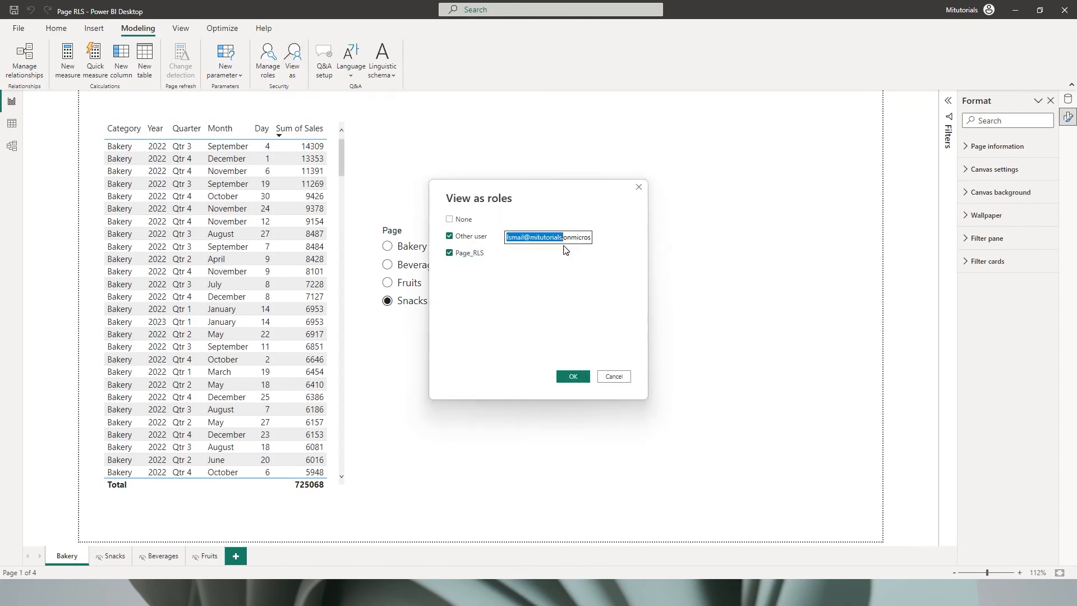
{"action": "left_click", "coordinate": [572, 376]}
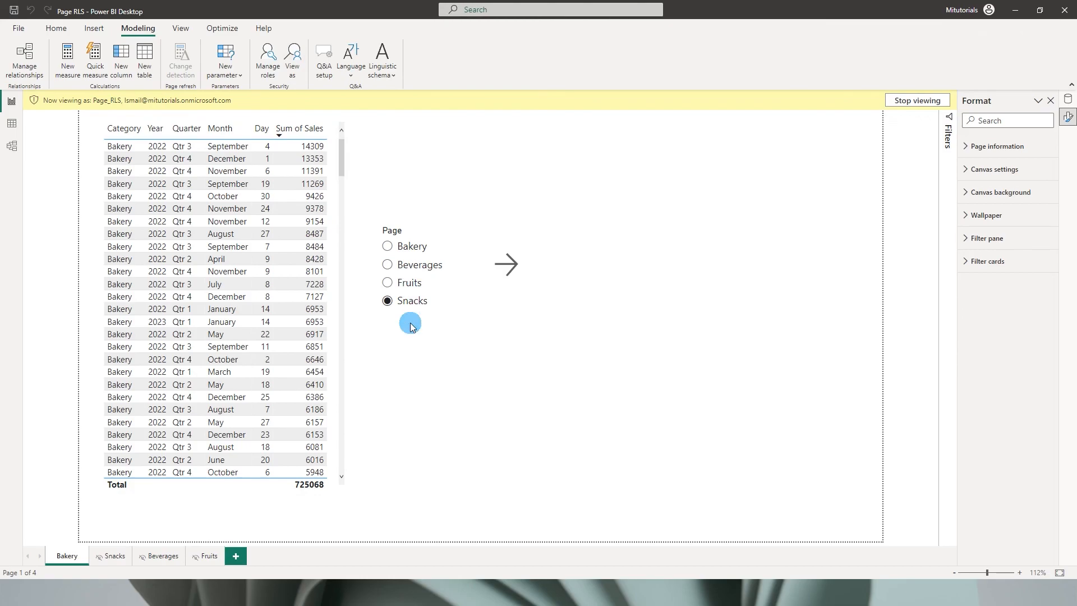
{"action": "left_click", "coordinate": [414, 301]}
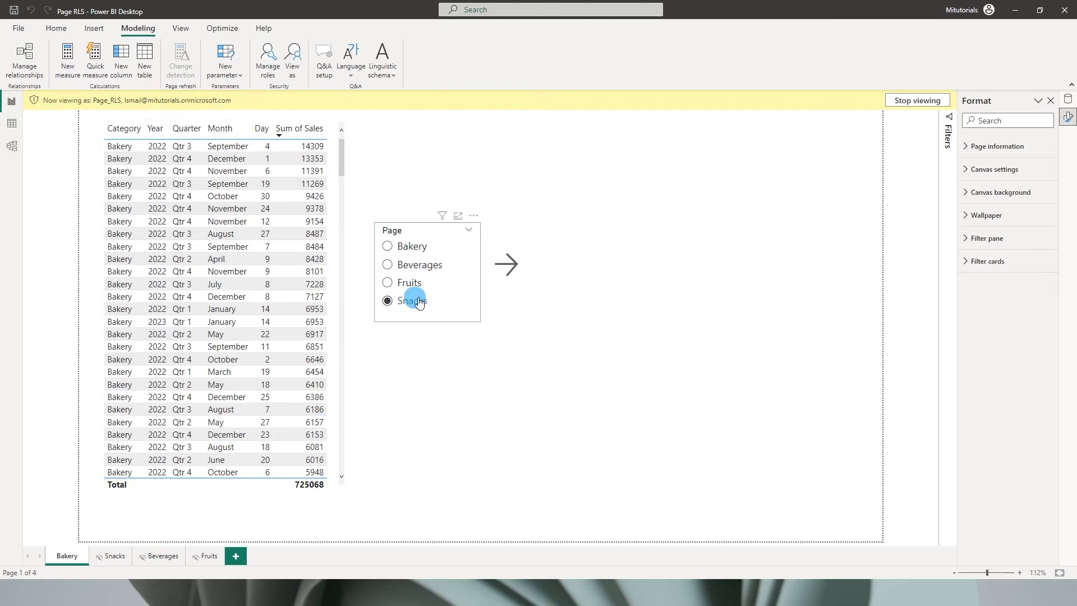
Step: Select Fruits in the Page slicer and navigate to the Fruits page via the arrow button
{"action": "left_click", "coordinate": [162, 556]}
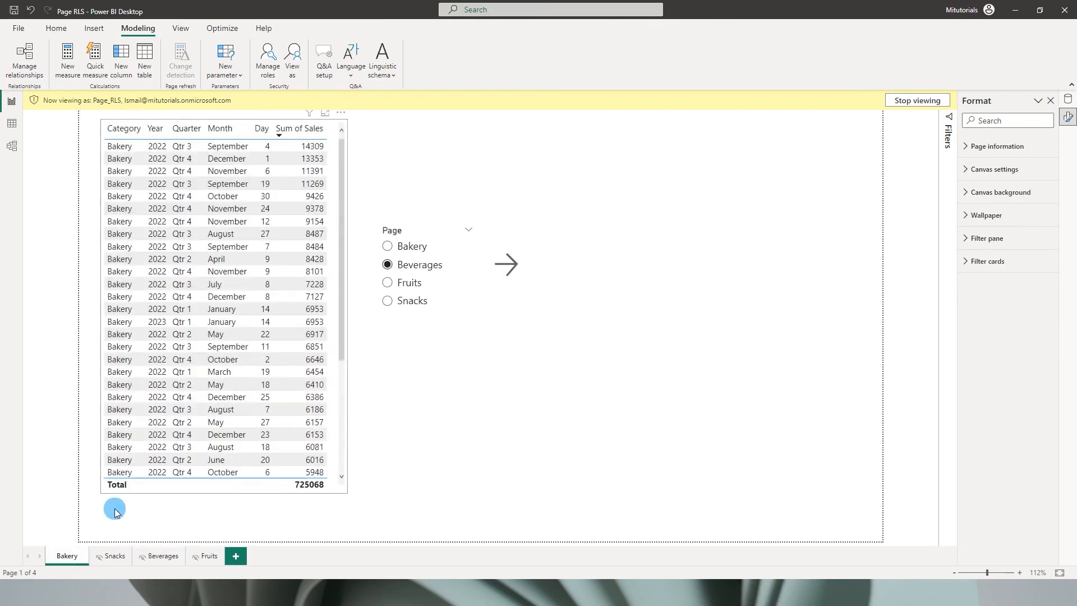
{"action": "left_click", "coordinate": [388, 283]}
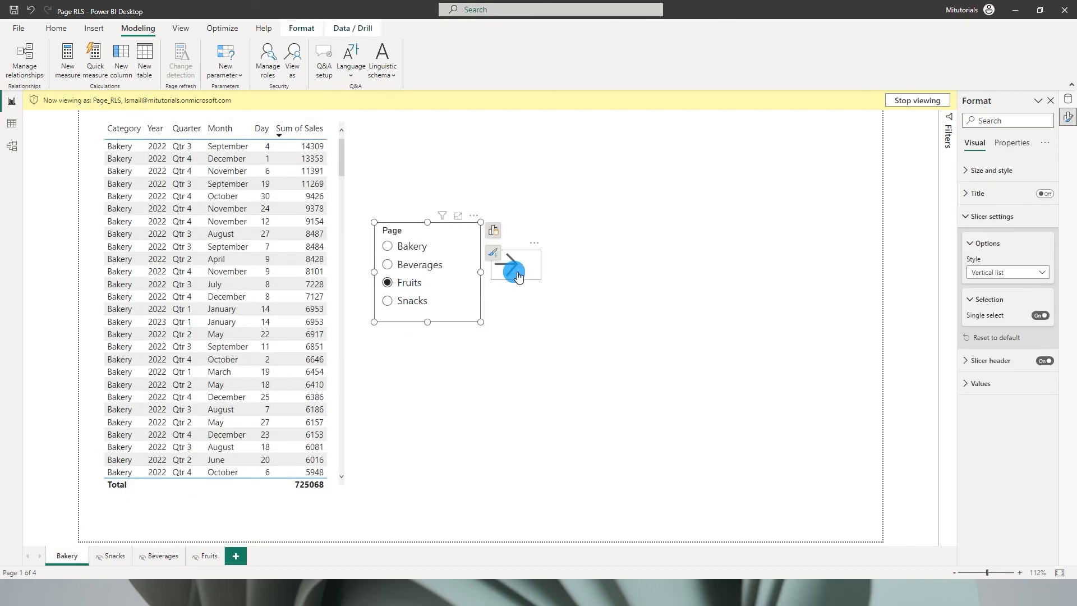
{"action": "left_click", "coordinate": [208, 555]}
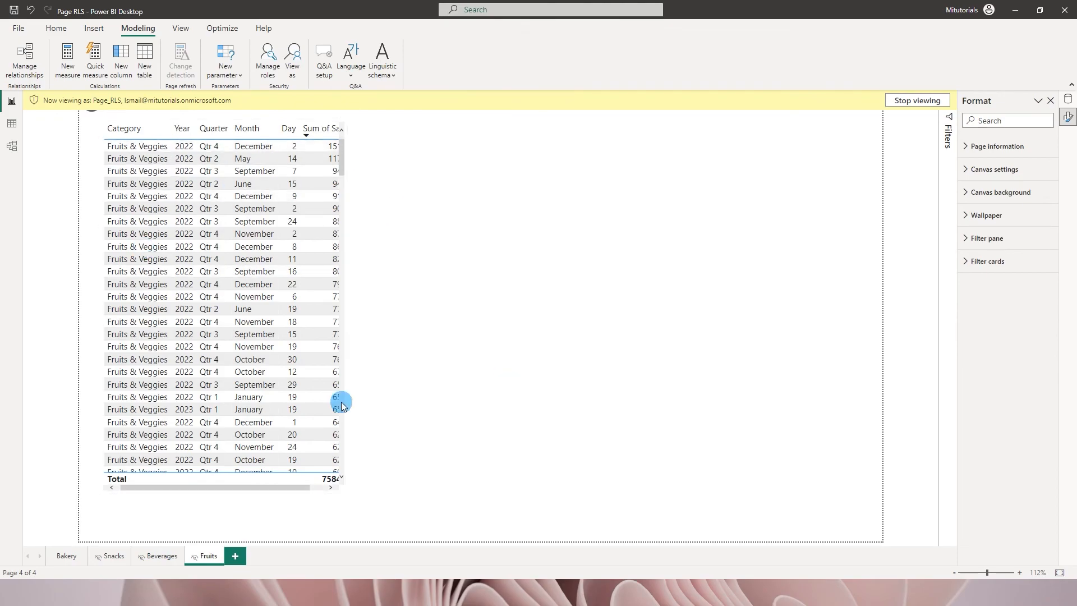
{"action": "mouse_move", "coordinate": [398, 233]}
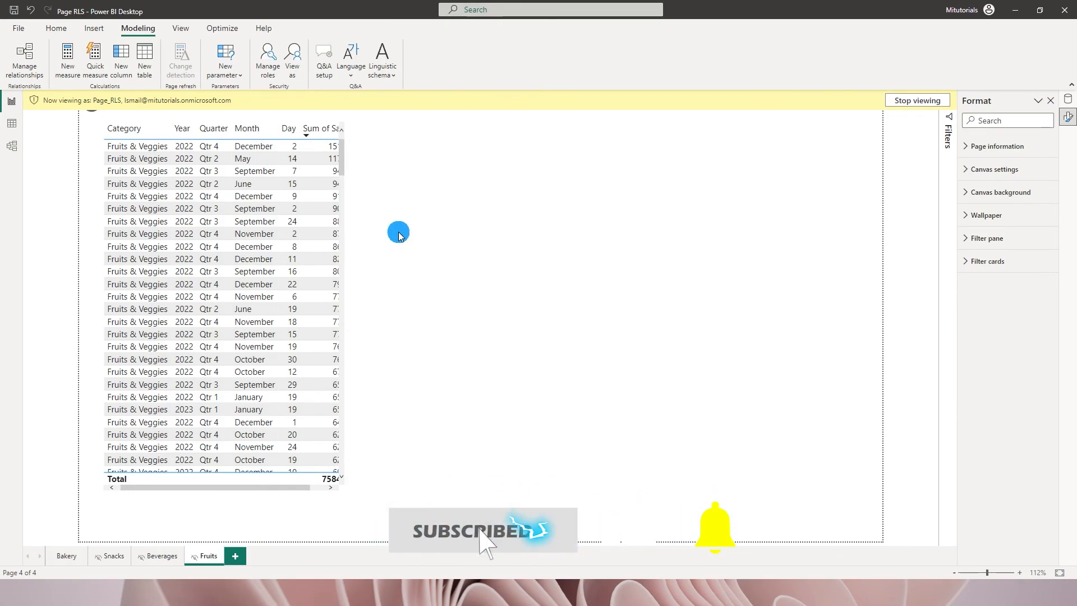
{"action": "left_click", "coordinate": [482, 531]}
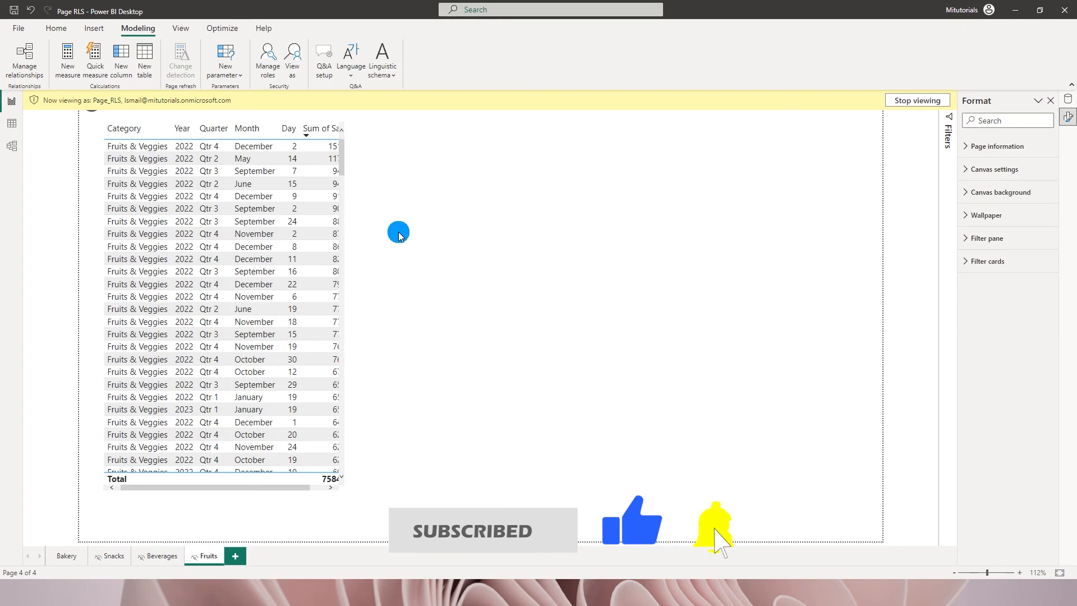